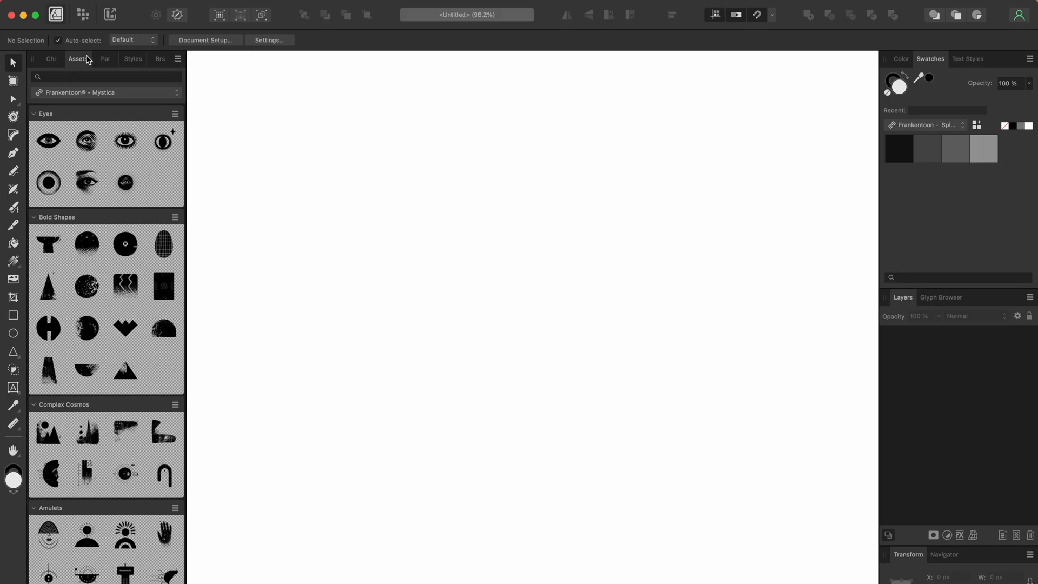
Step: Import the Twiggleland A.afassets library through the Assets panel menu
click(176, 58)
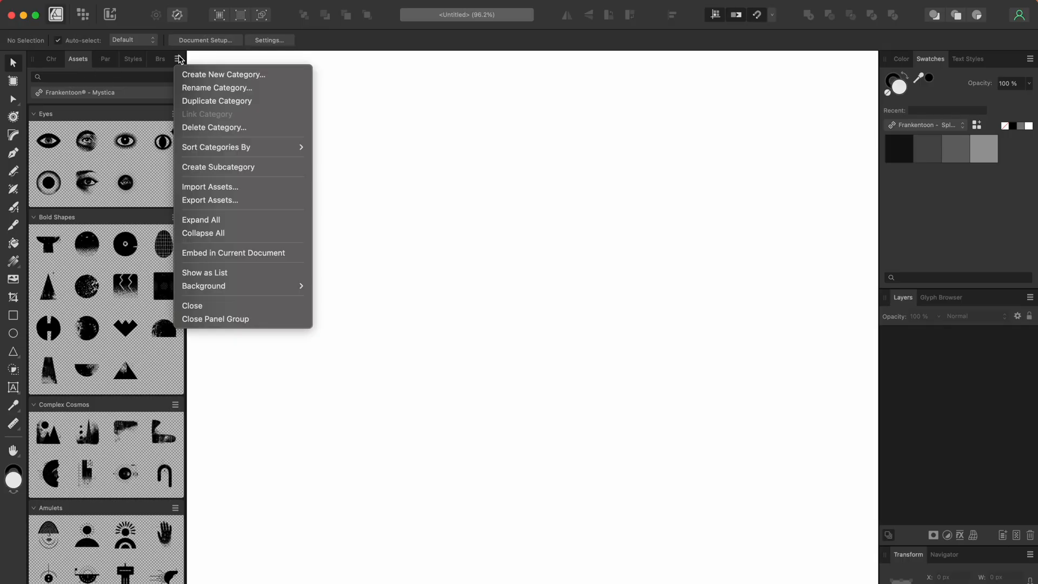
click(210, 187)
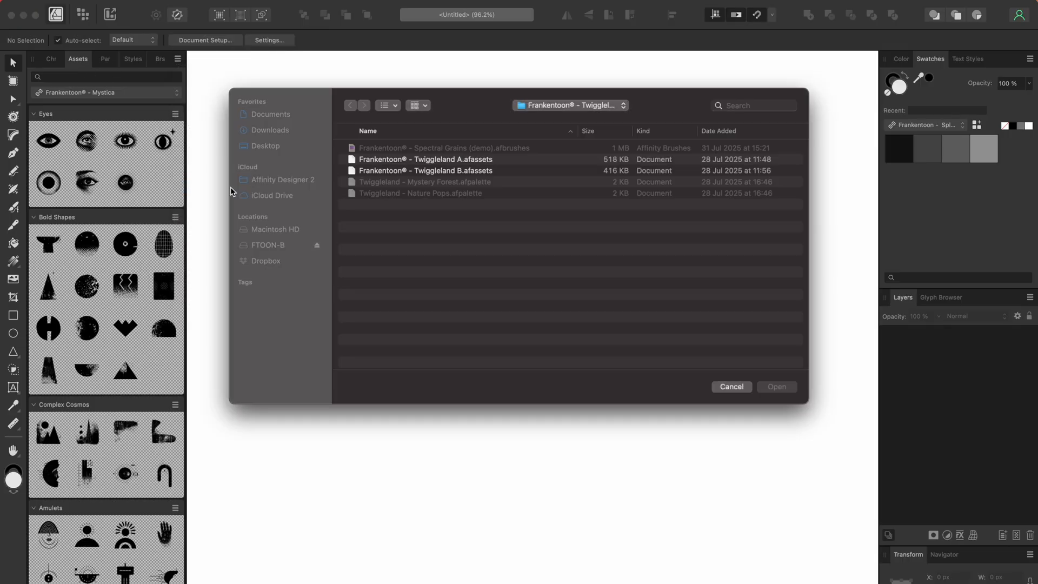
click(447, 154)
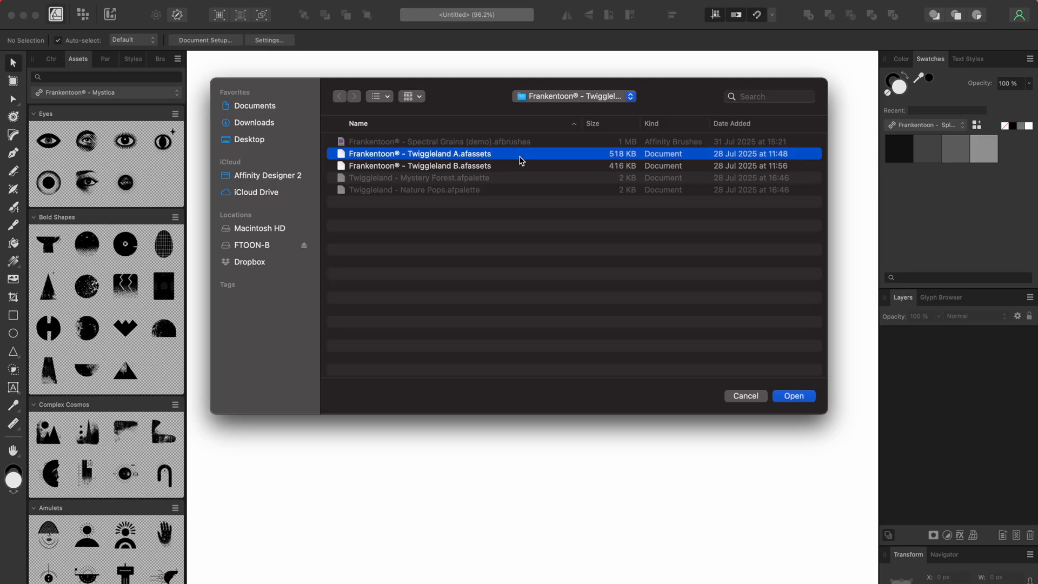
mouse_move(527, 169)
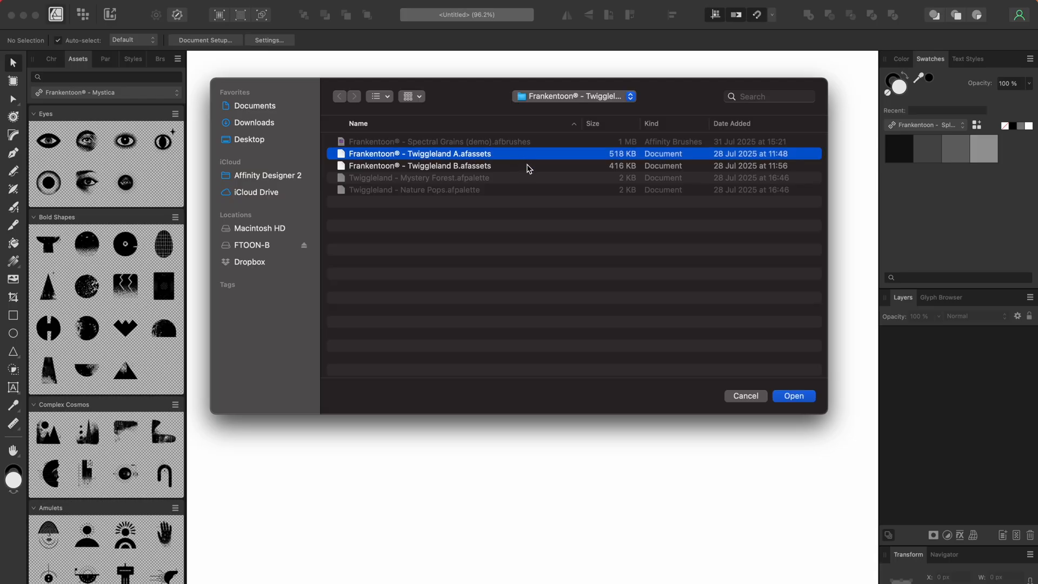
mouse_move(530, 174)
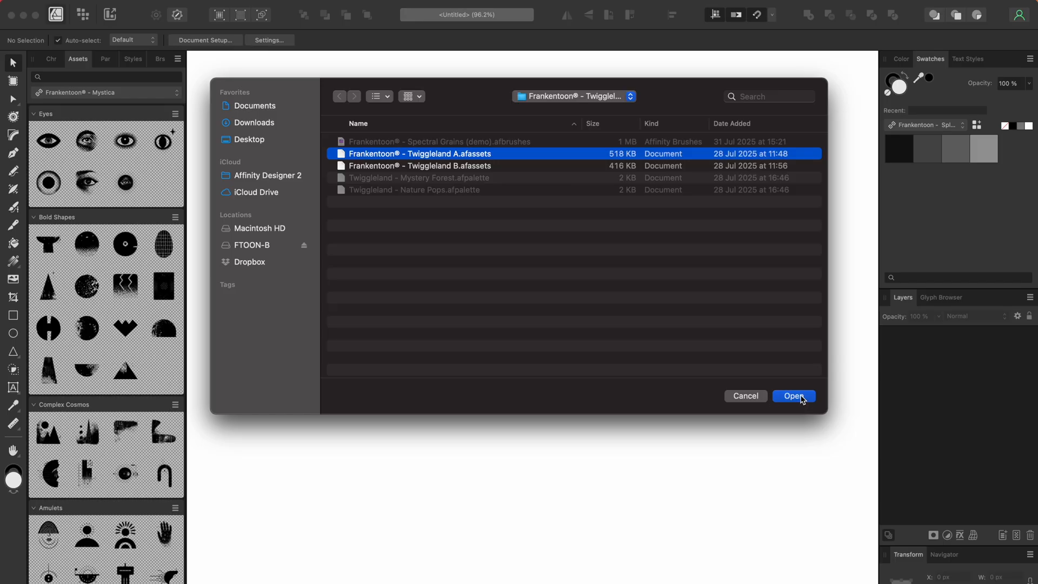
click(794, 396)
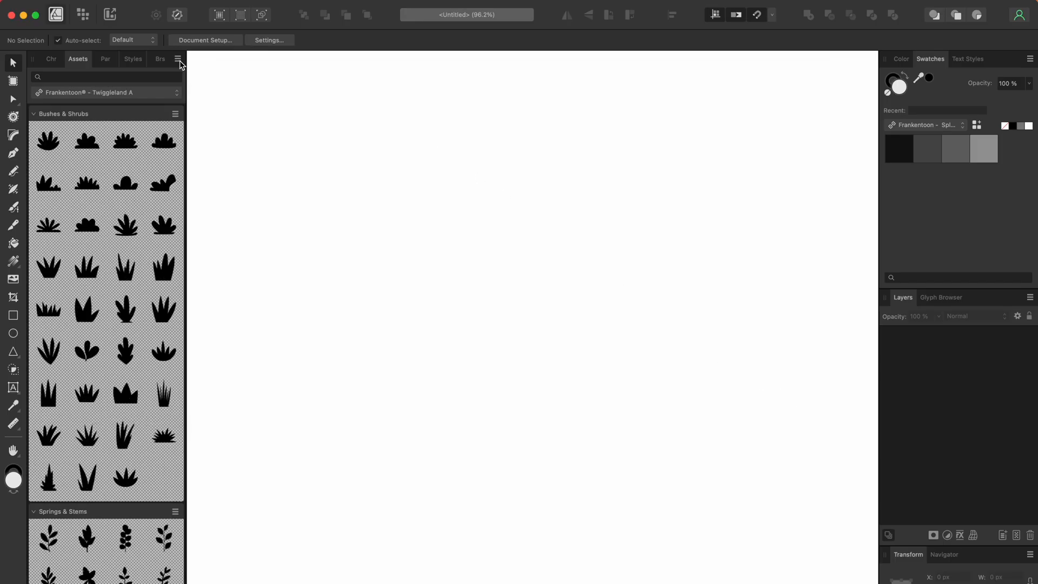
Step: Import the Twiggleland B.afassets library the same way
click(175, 58)
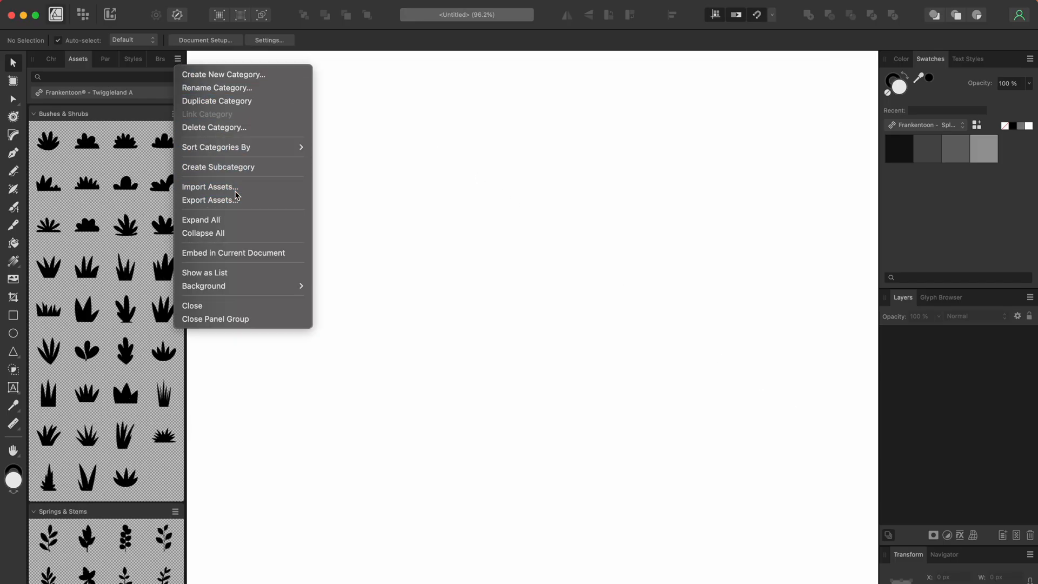
click(210, 187)
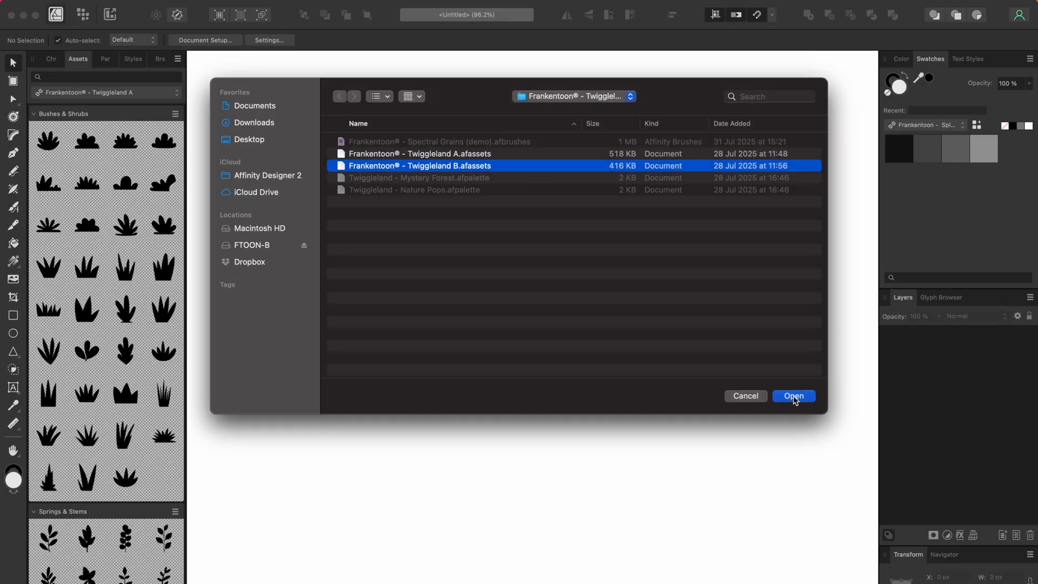
click(794, 395)
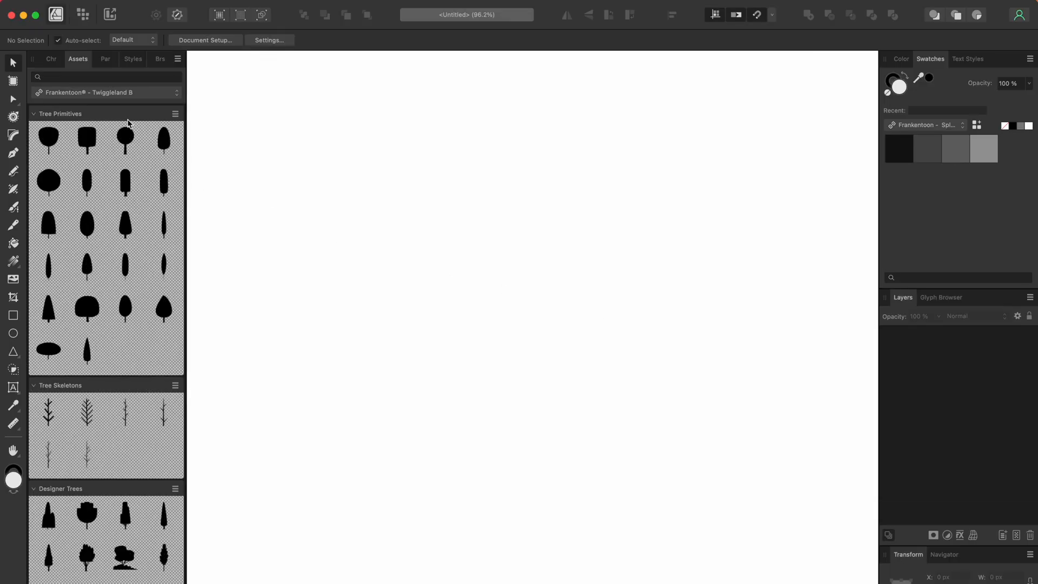
Step: Set the Assets panel to the Twiggleland A library and scroll toward Springs & Stems
click(107, 93)
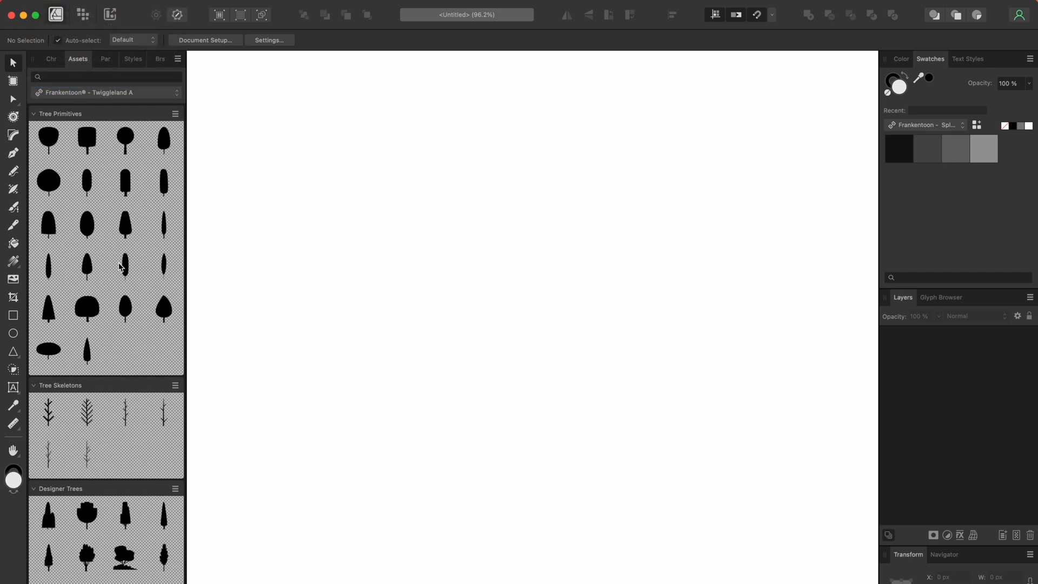
scroll(down, 3)
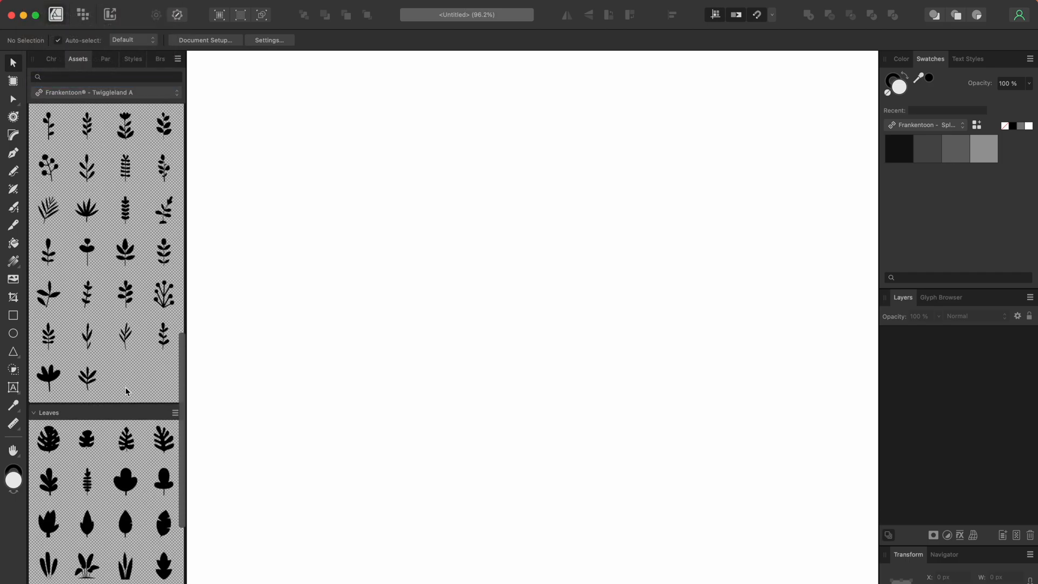
scroll(down, 3)
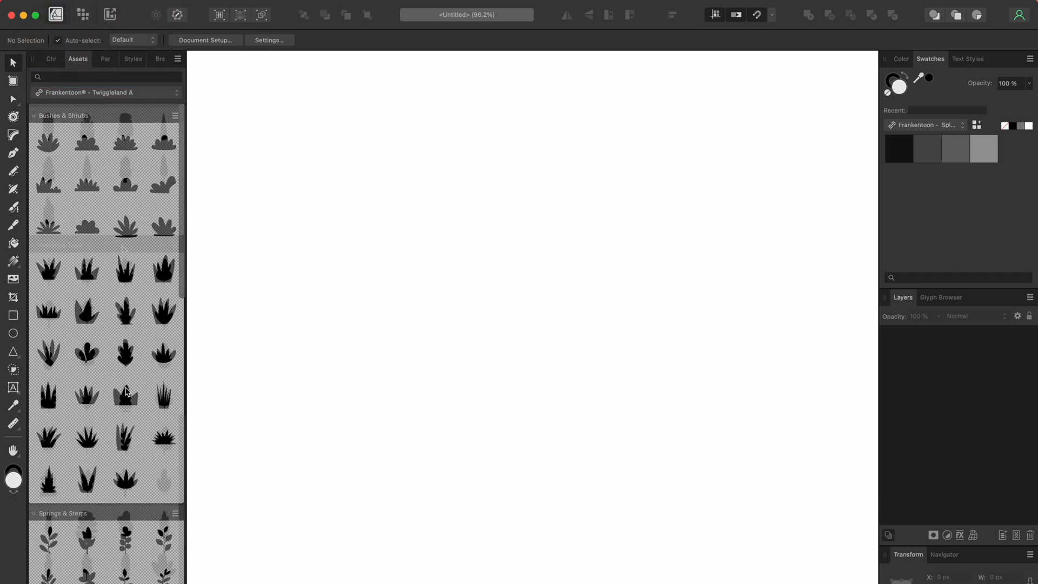
click(107, 92)
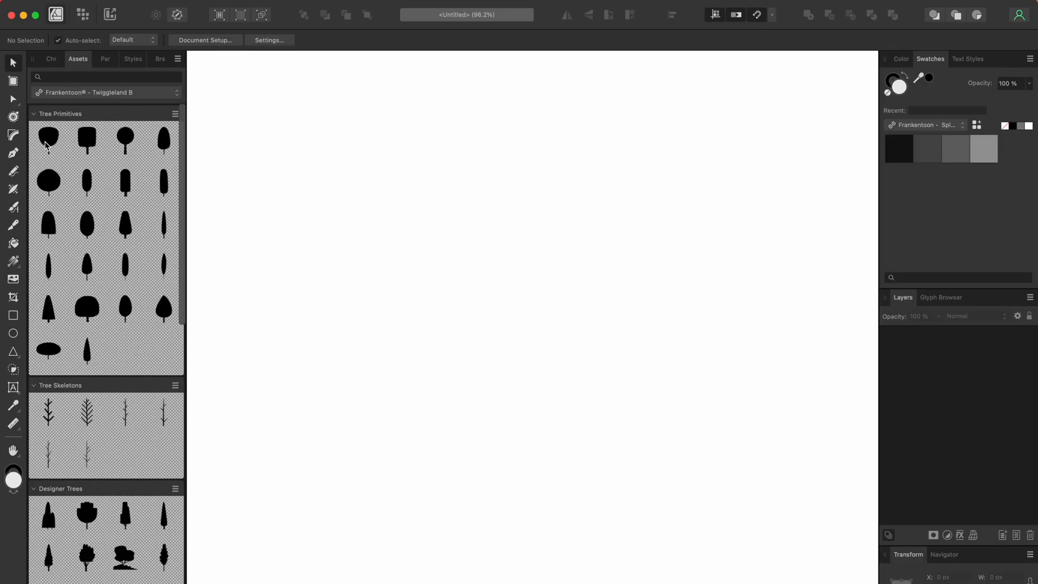
click(106, 92)
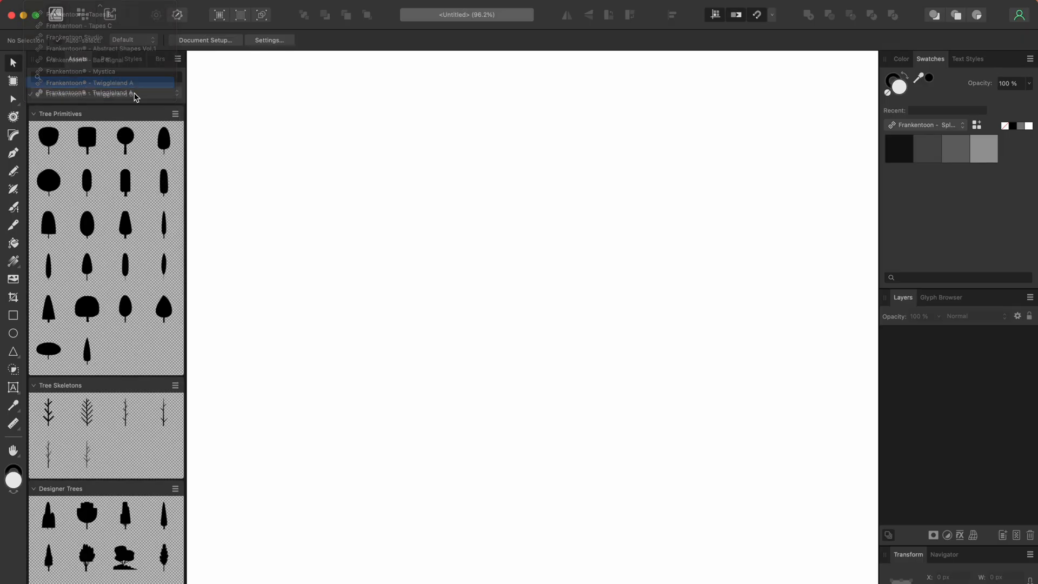
click(104, 83)
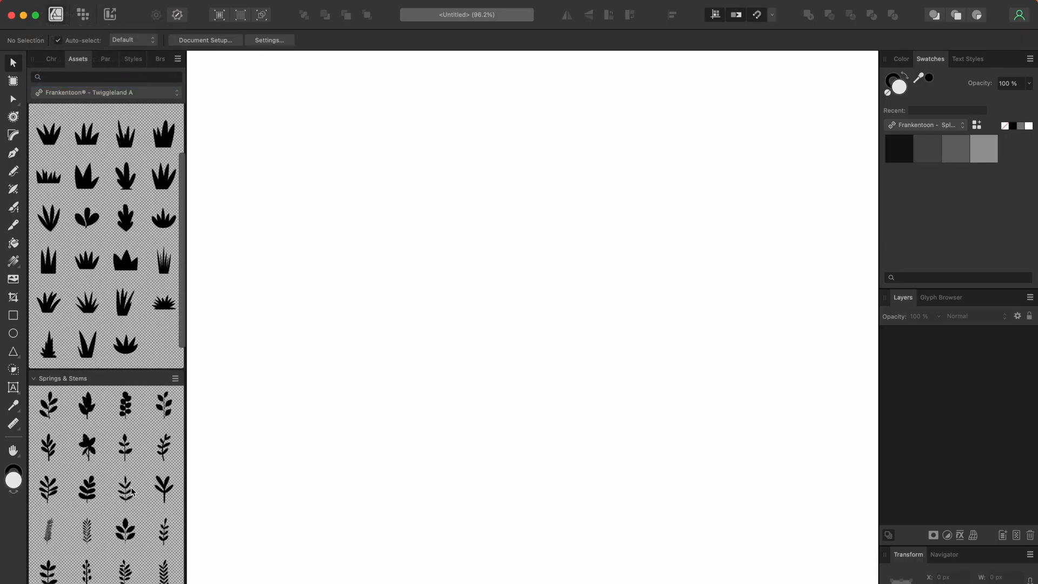
scroll(down, 3)
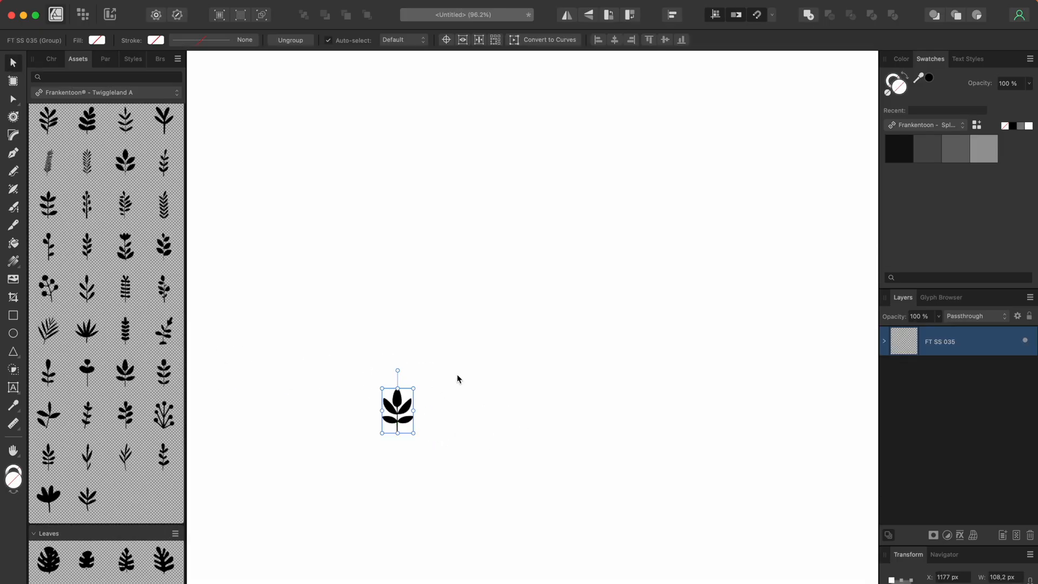
Step: Drag three more leafy sprigs onto the canvas beside, left of and right of the first
drag(415, 428, 475, 433)
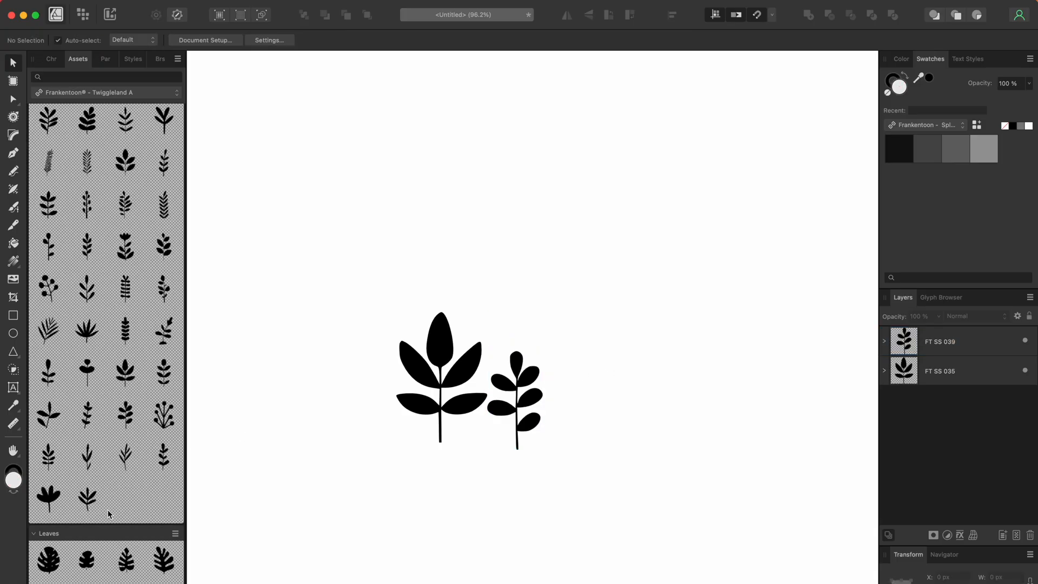
drag(47, 498, 364, 429)
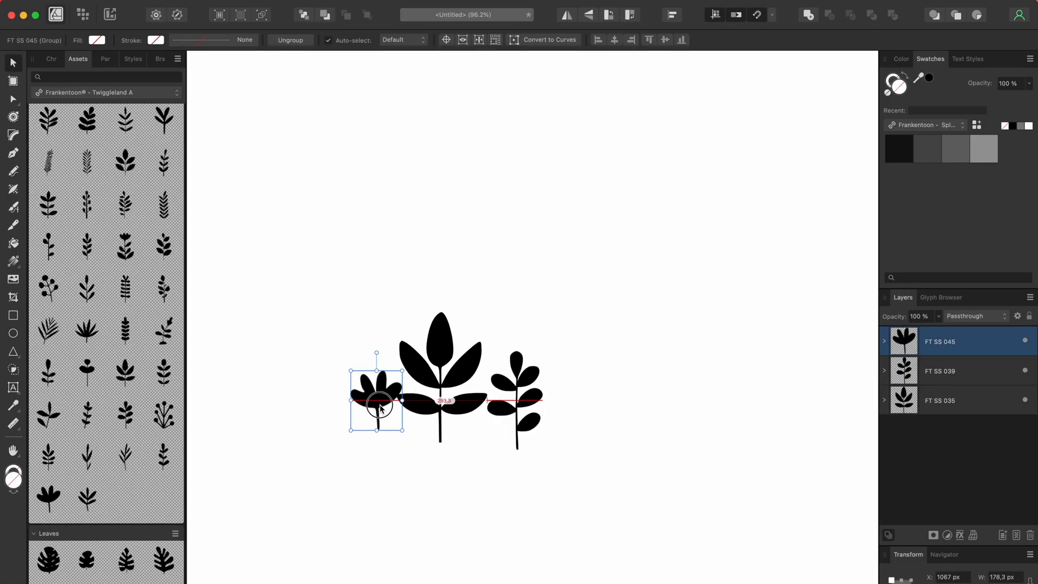
drag(378, 431, 328, 451)
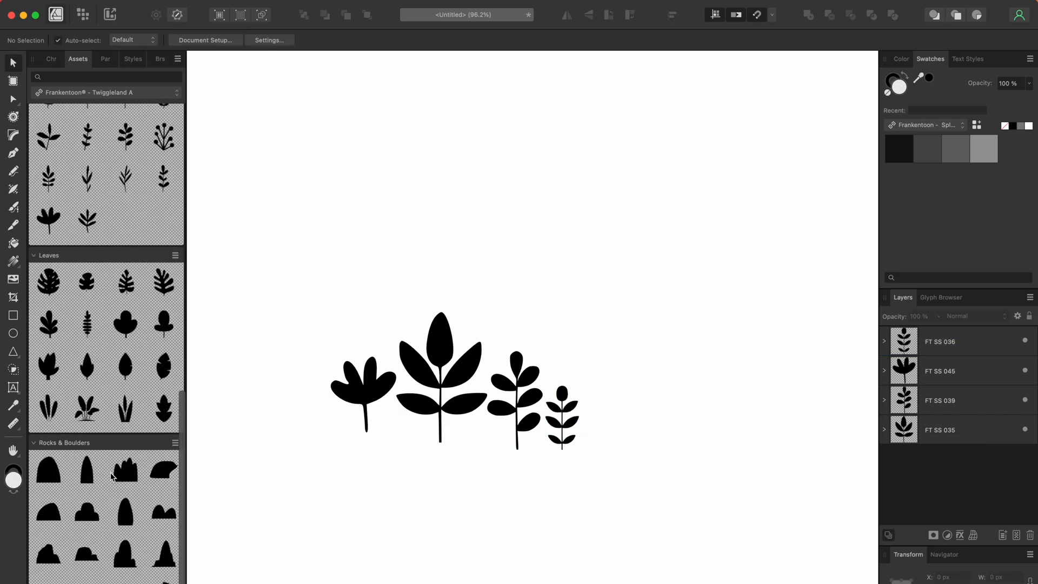
scroll(down, 3)
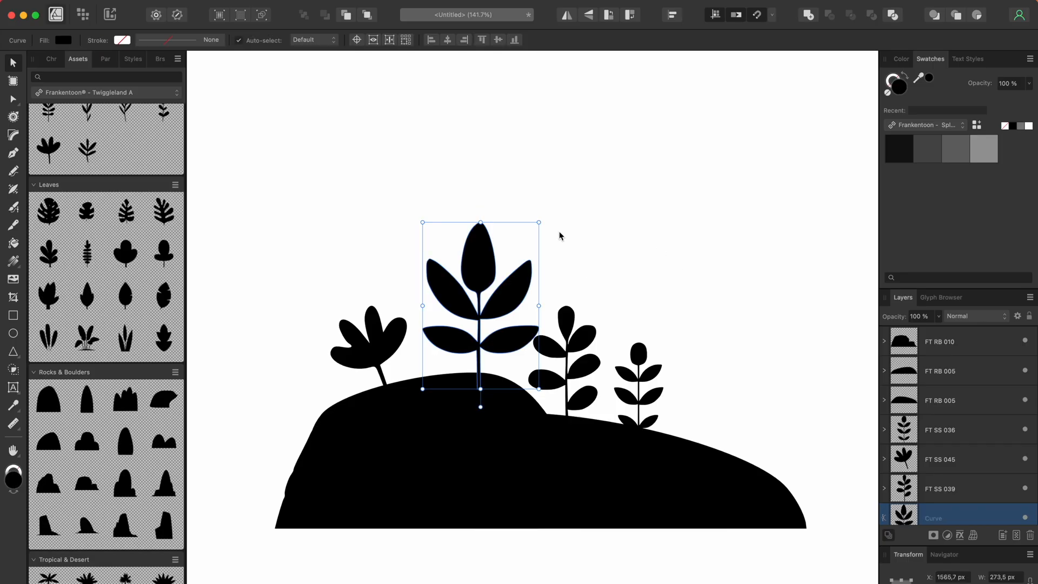
mouse_move(492, 322)
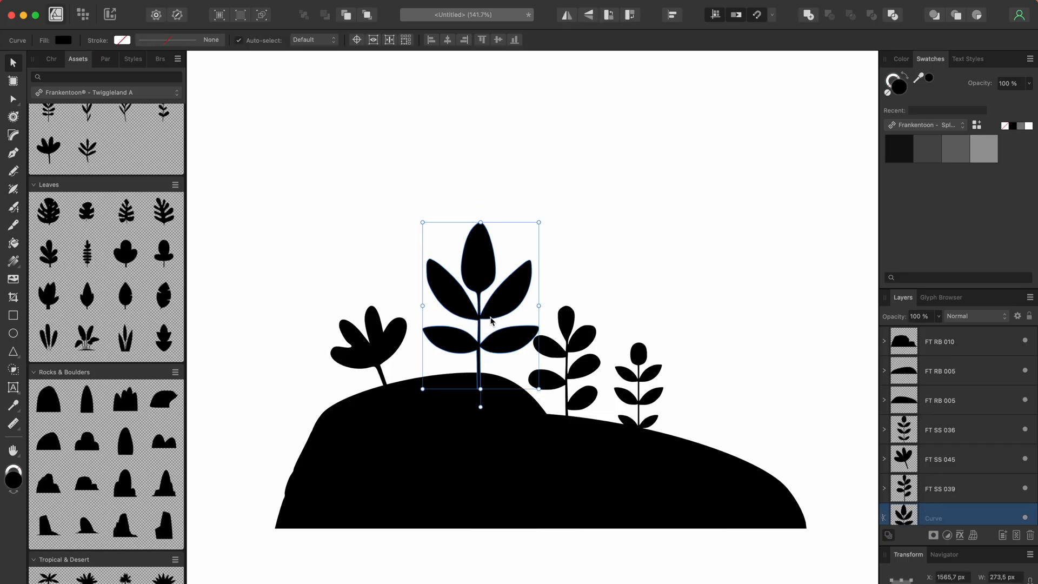
mouse_move(12, 101)
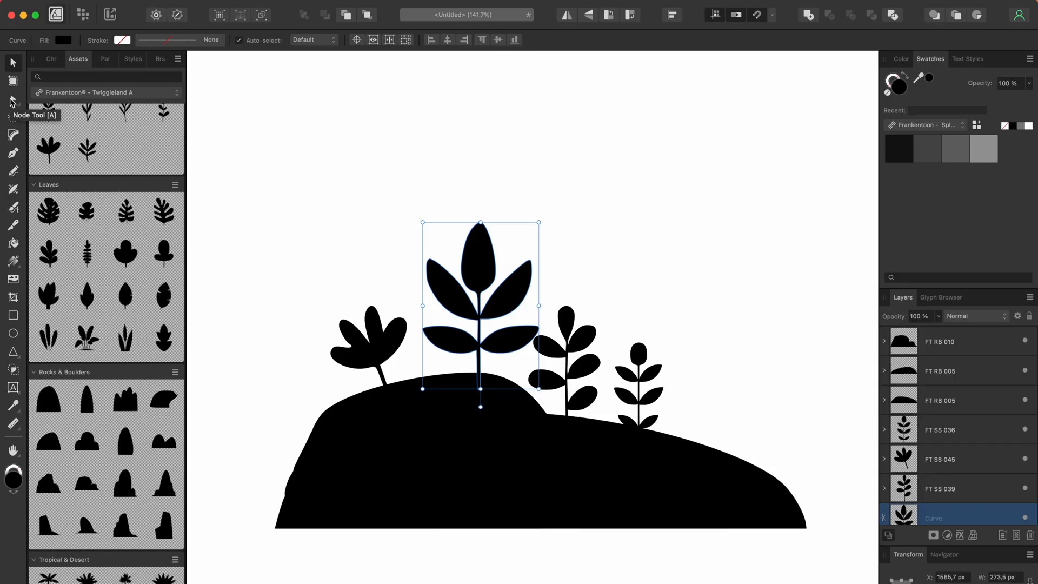
Step: Switch to the Node Tool to edit the tall plant's stem points
click(12, 101)
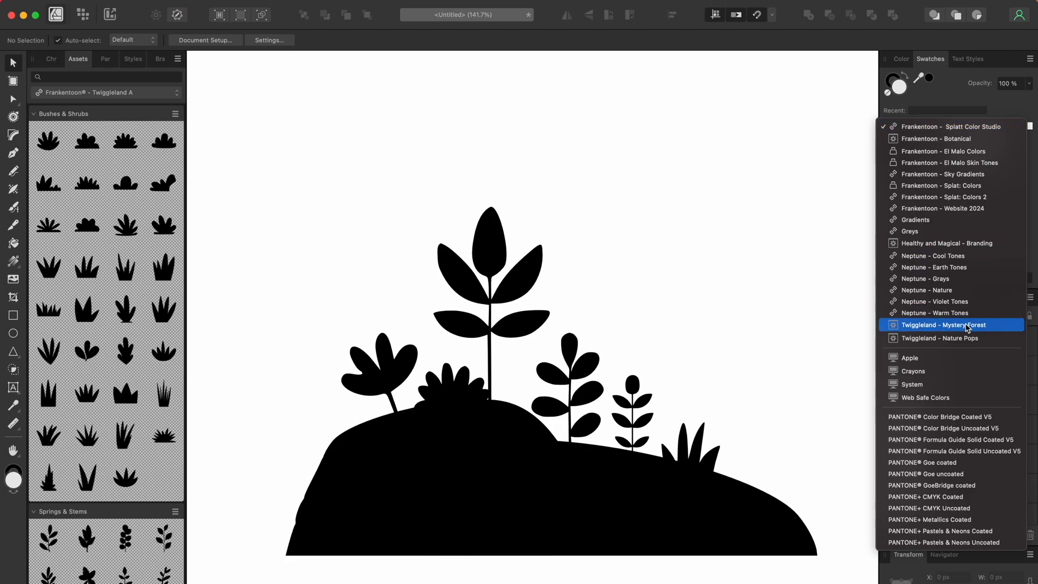
Step: Apply the Twiggleland - Mystery Forest palette, recolouring the front rock and turning the new bush purple
click(952, 325)
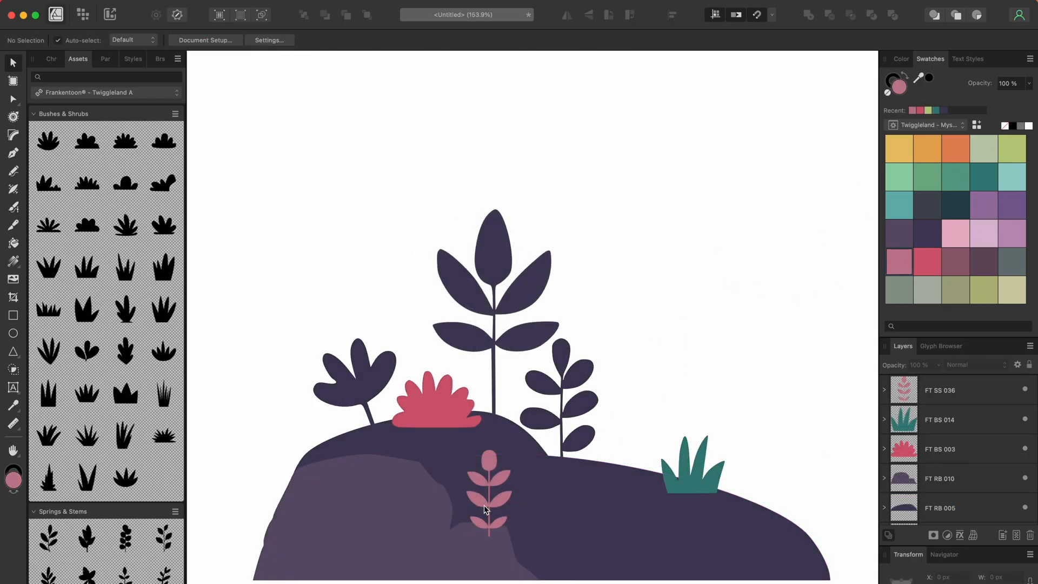
click(483, 510)
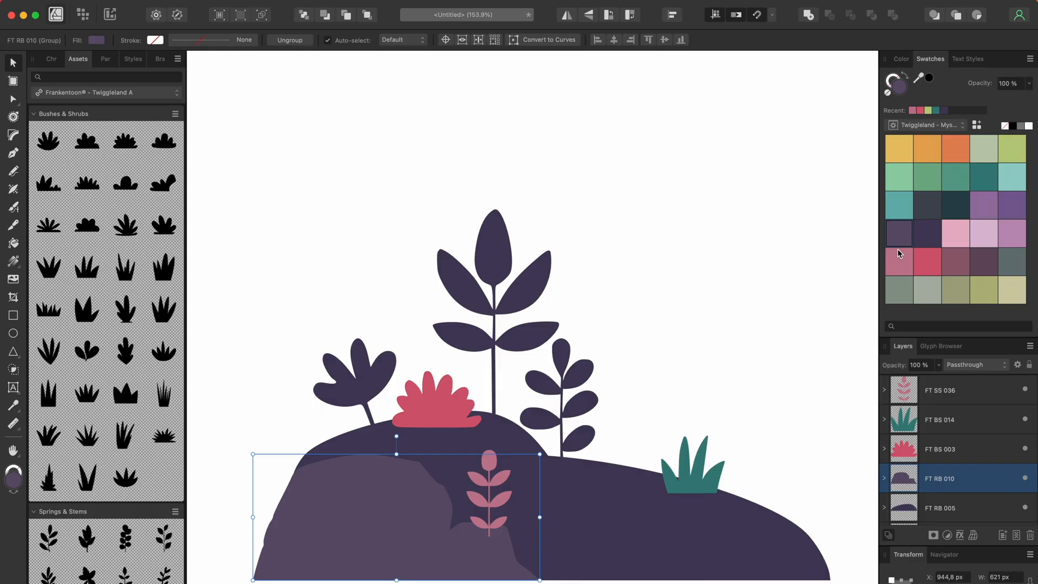
click(899, 262)
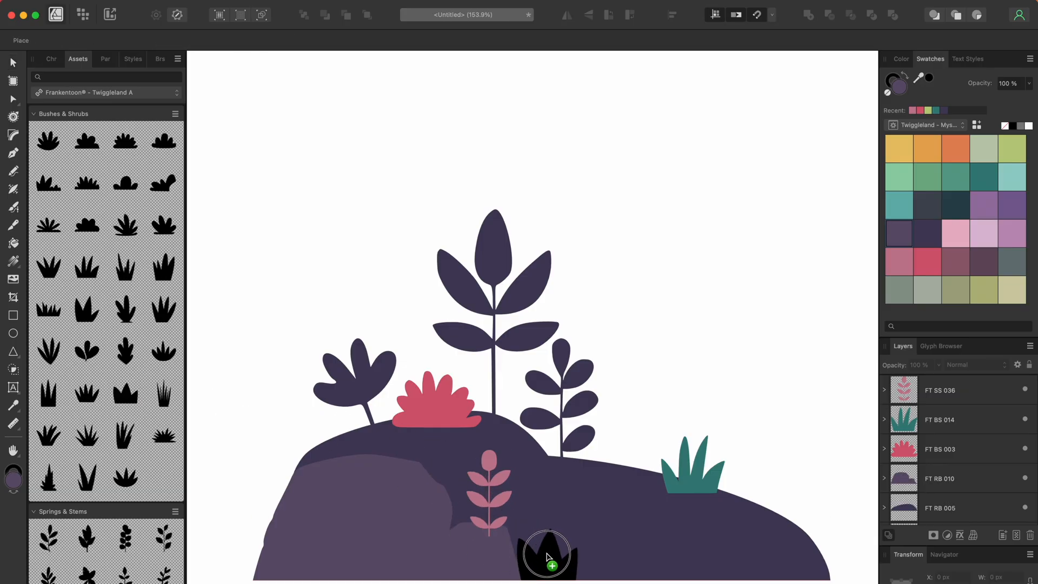
click(547, 553)
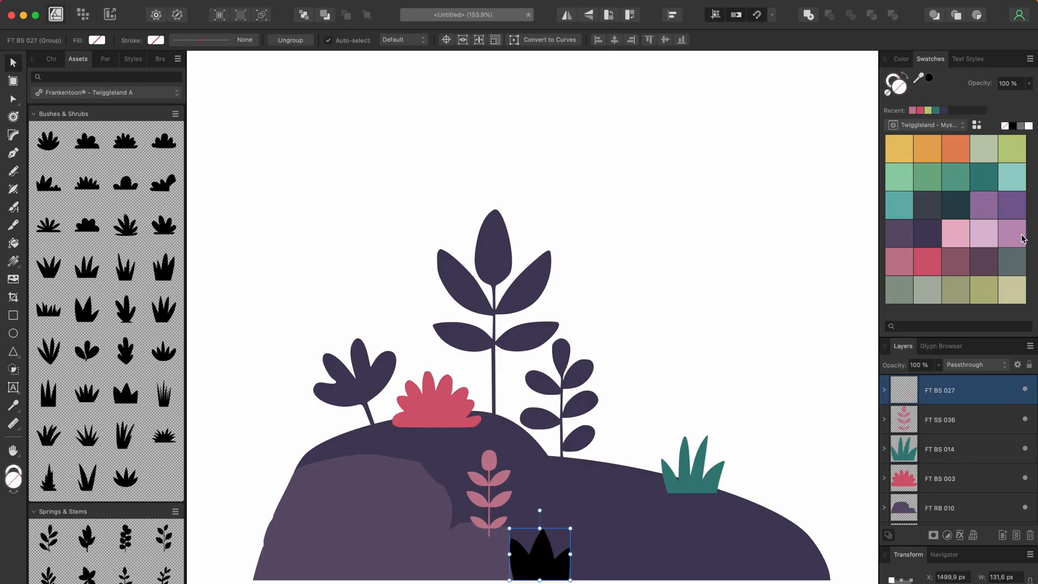
click(927, 234)
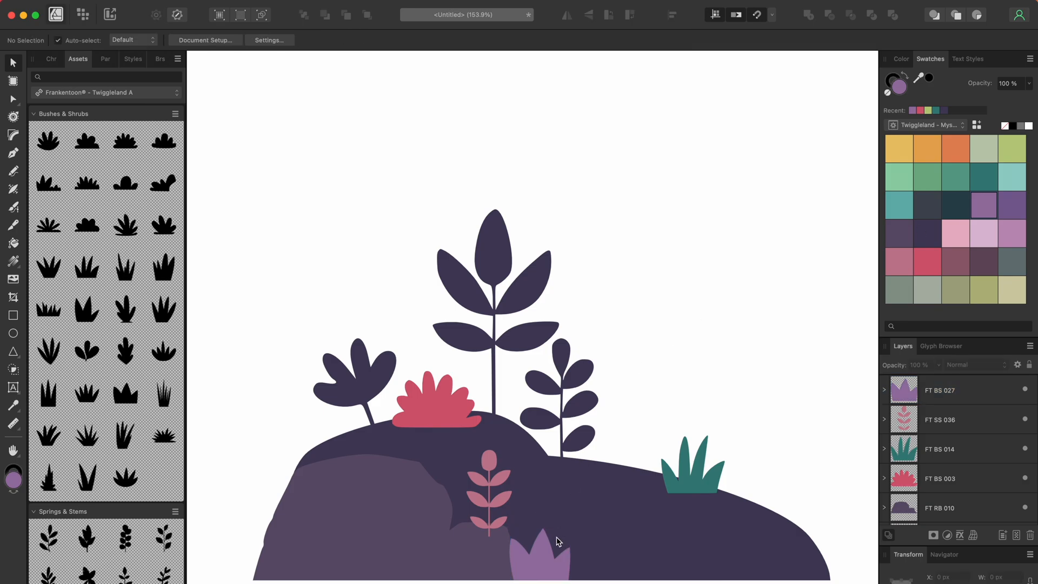
click(690, 472)
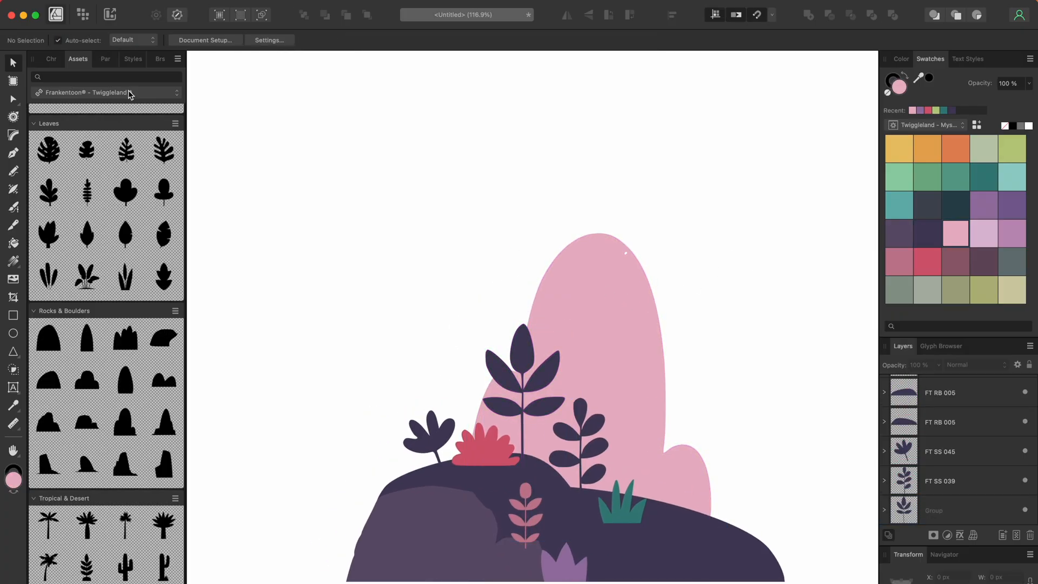
Step: Open the ft_twiggleland_quickstart_flat_01 document with its colourful trees
scroll(down, 3)
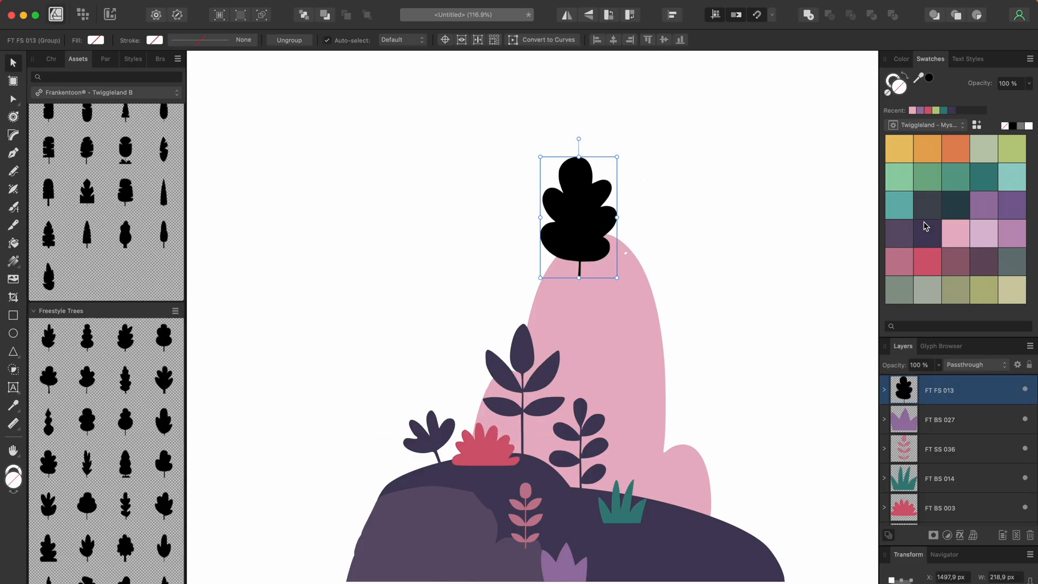
click(899, 261)
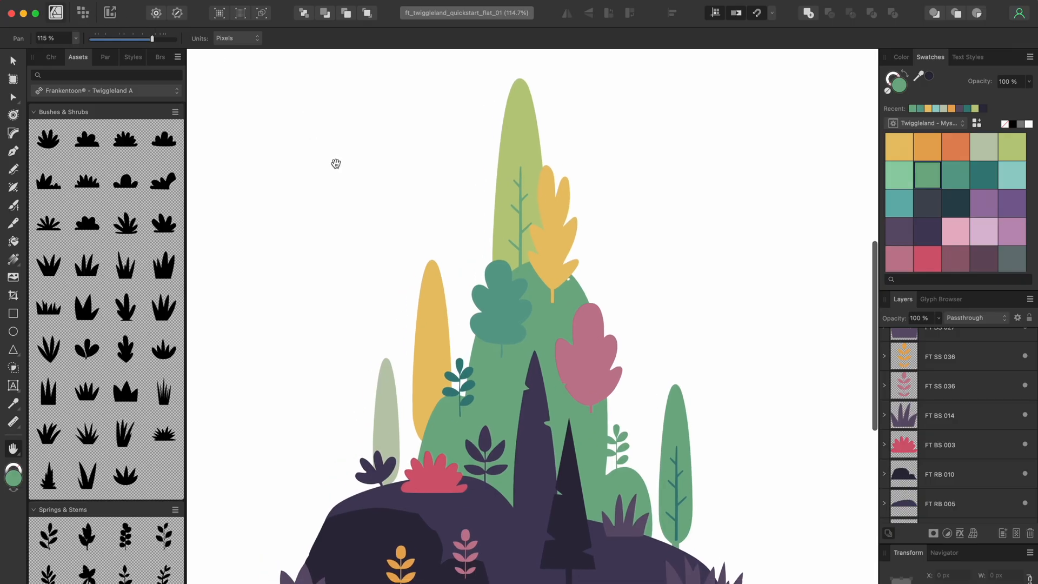
mouse_move(953, 196)
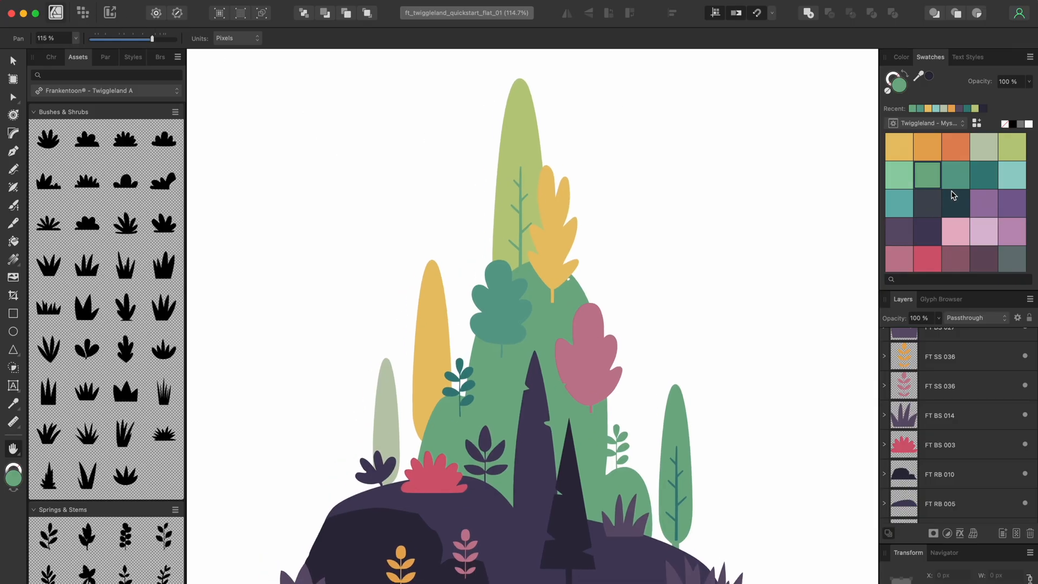
mouse_move(328, 138)
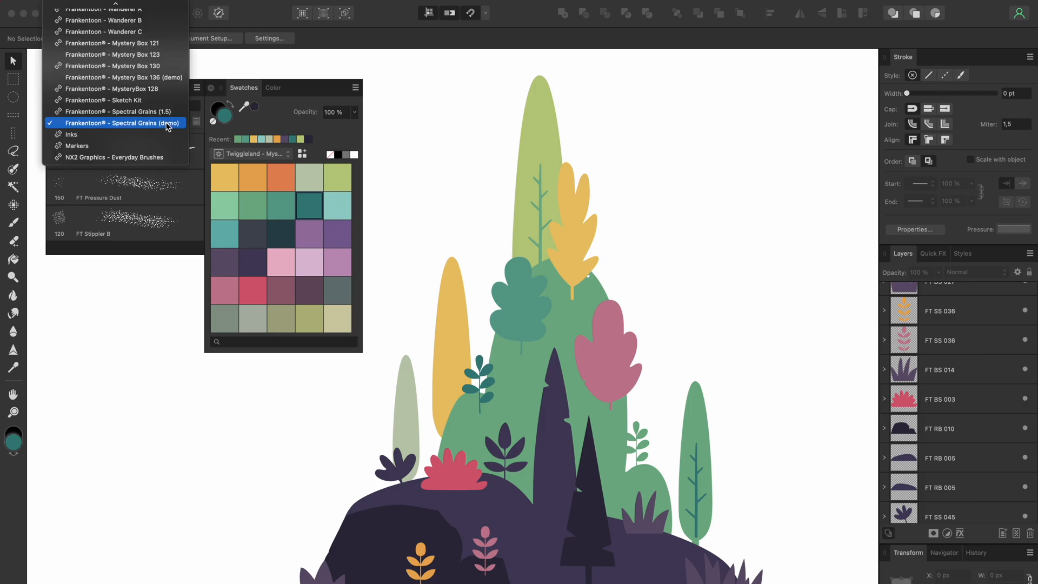
Step: Switch the Brushes panel to the Frankentoon Spectral Grains (demo) brush set
click(108, 111)
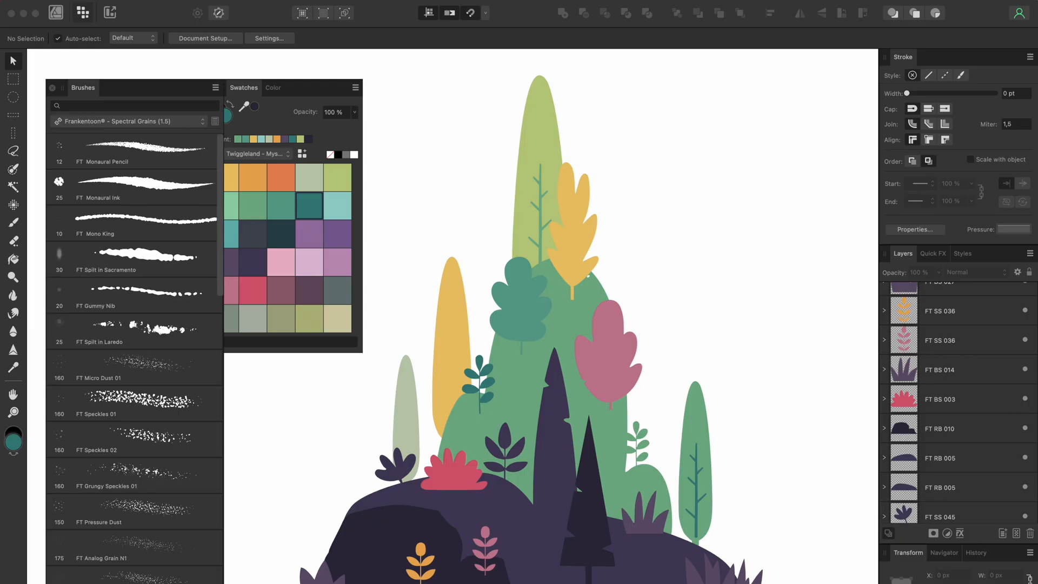
scroll(down, 3)
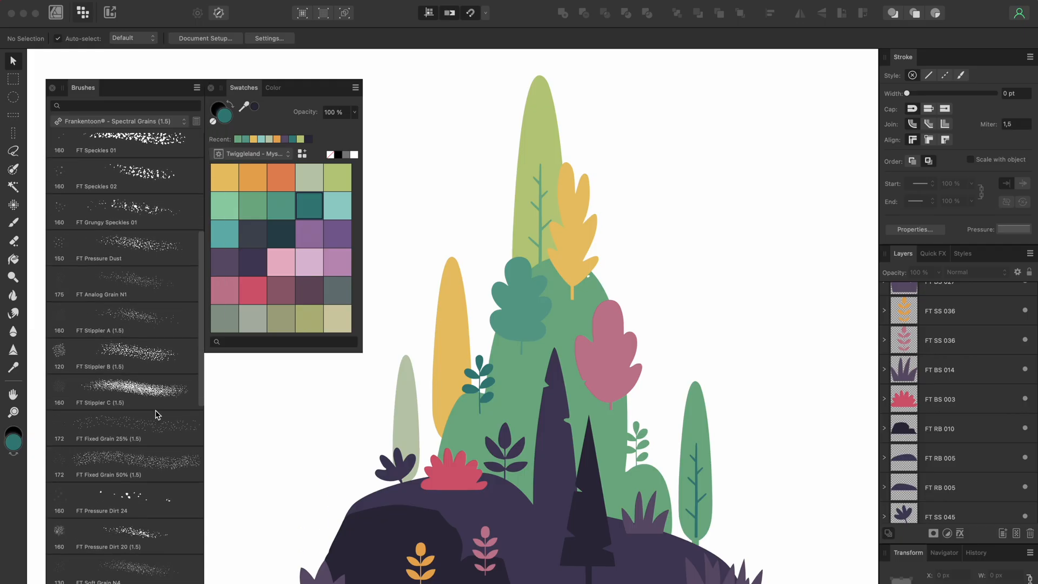
scroll(down, 3)
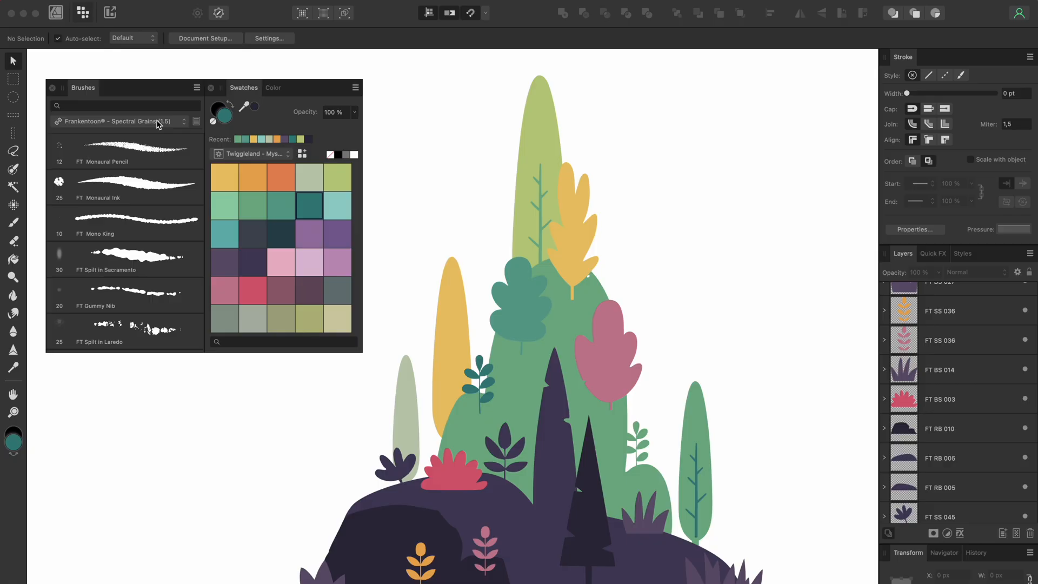
click(157, 122)
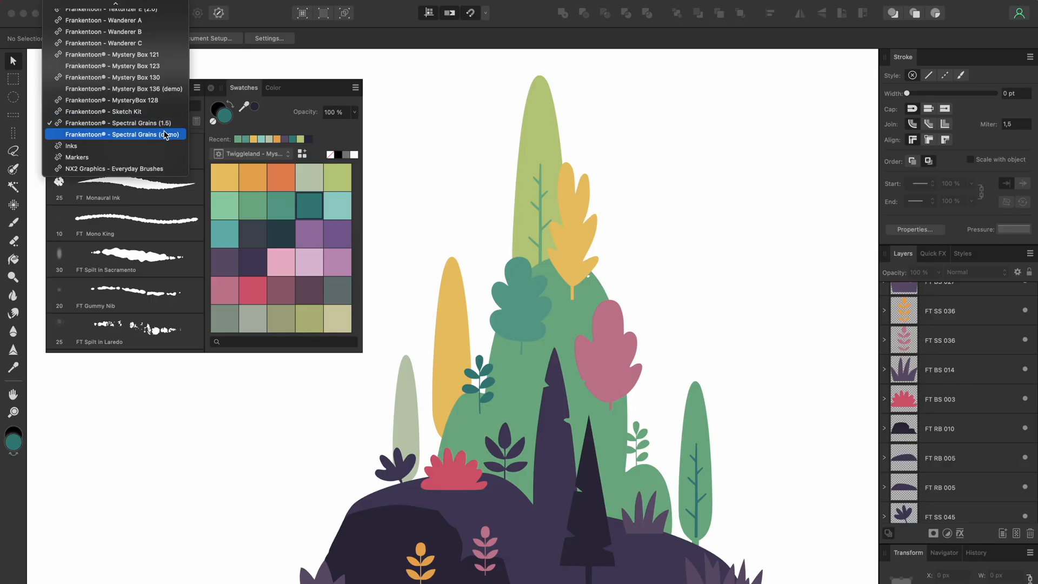
click(115, 134)
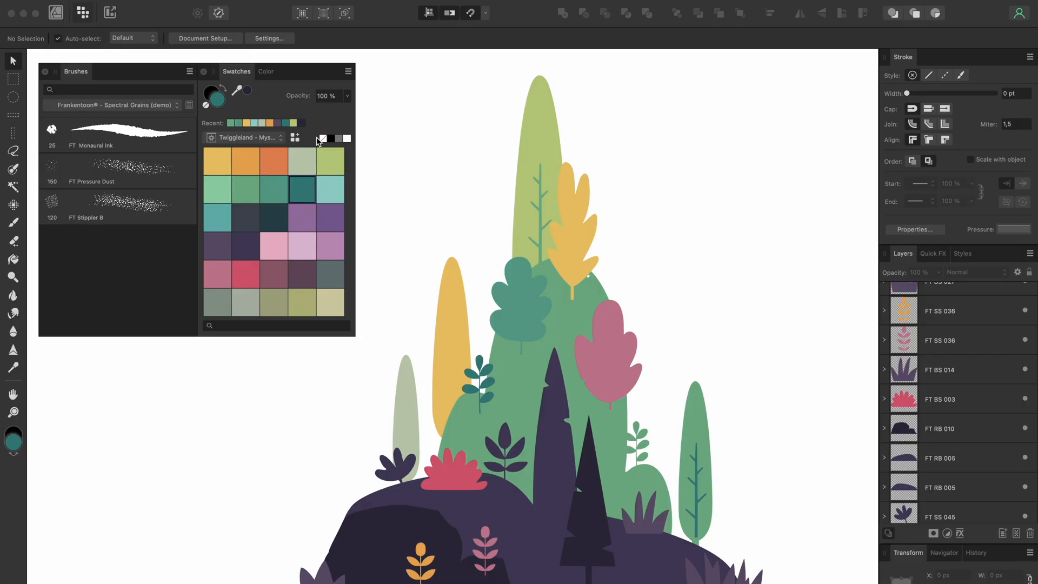
mouse_move(653, 219)
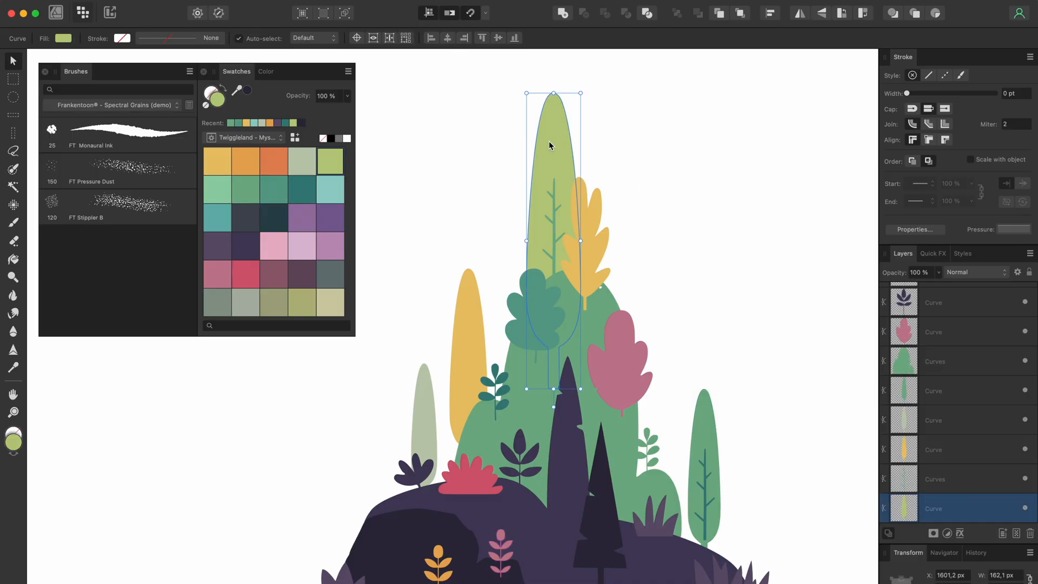
mouse_move(421, 164)
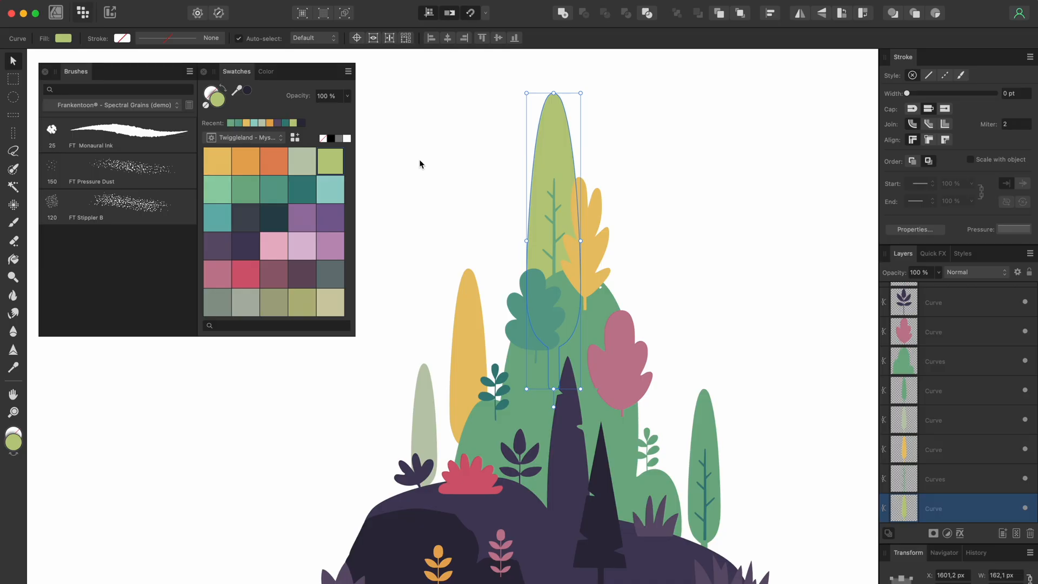
mouse_move(150, 114)
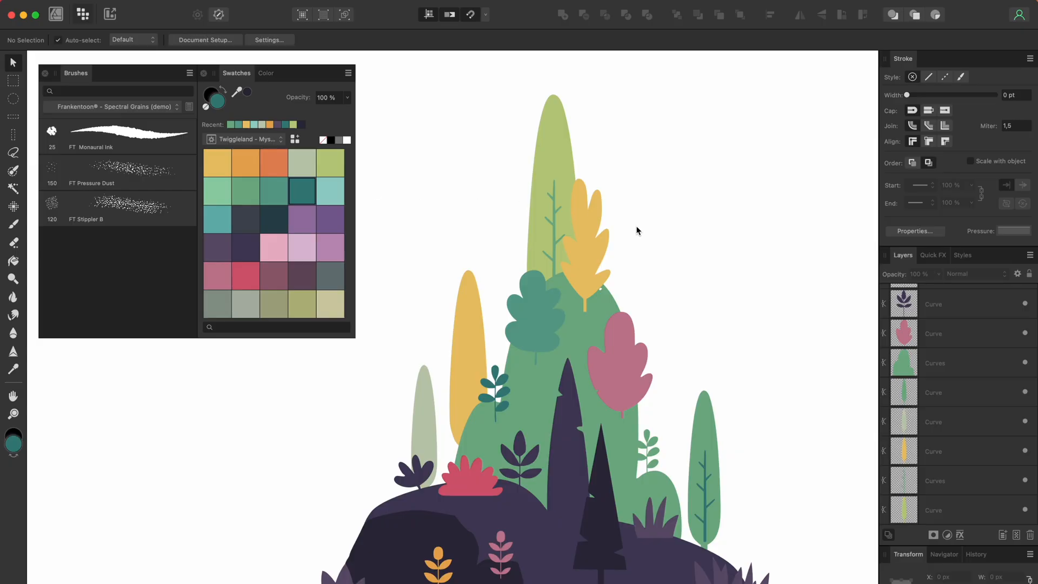
Step: Select the yellow leaf tree, choose the FT Pressure Dust brush and the Paint Brush Tool
click(585, 262)
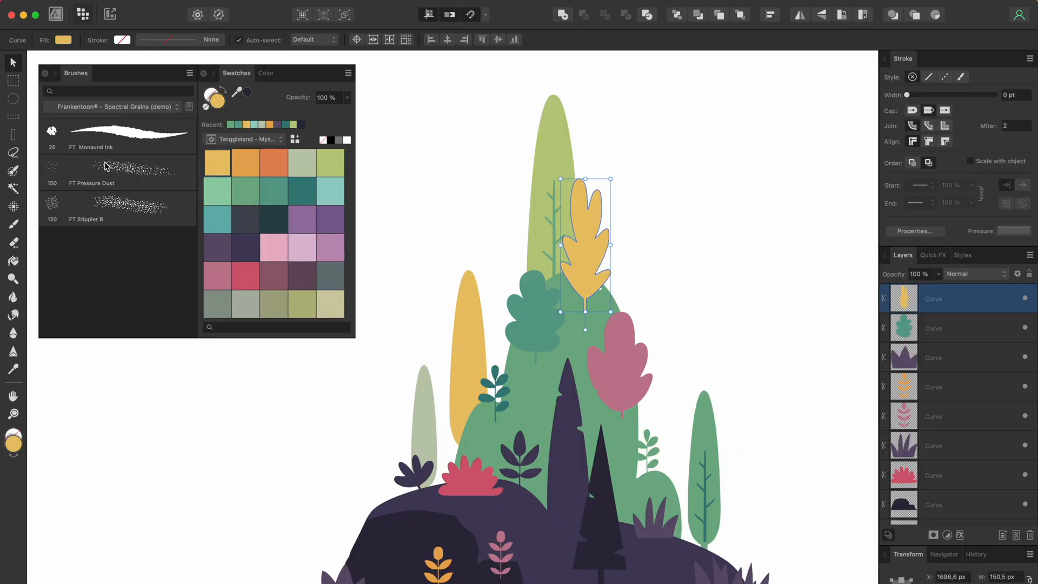
click(118, 173)
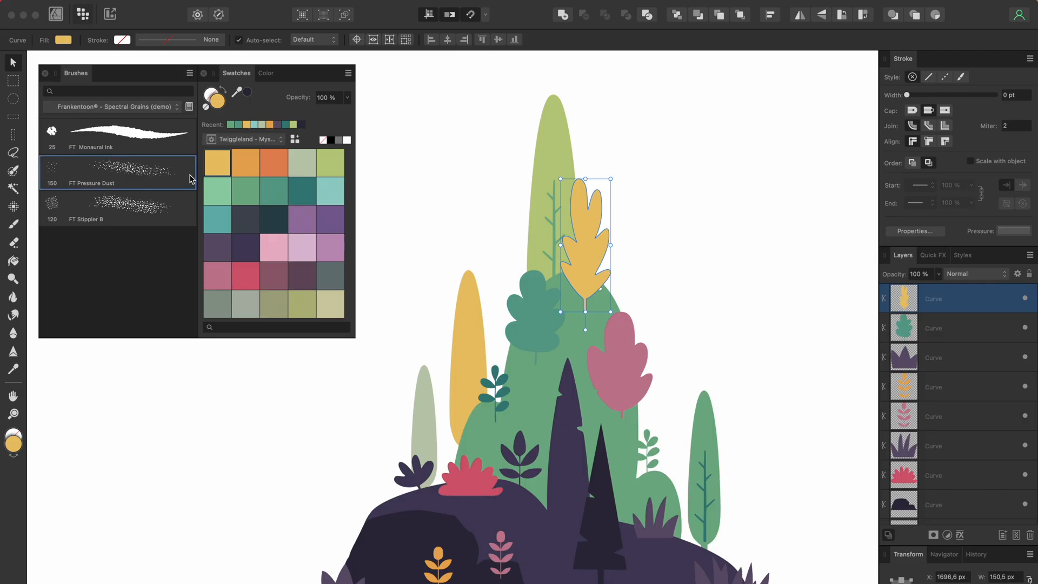
mouse_move(13, 225)
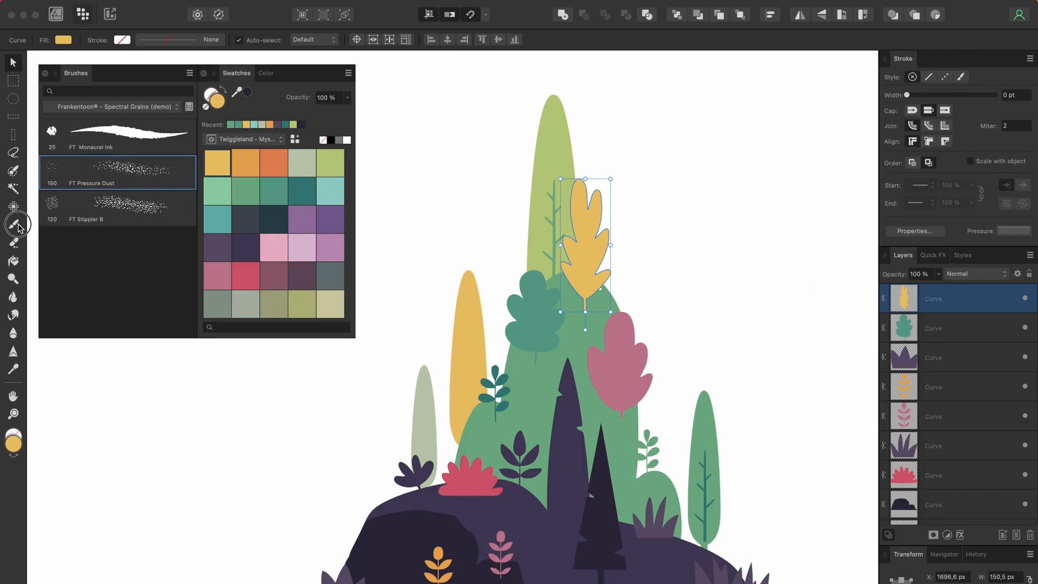
click(13, 224)
text(tree)
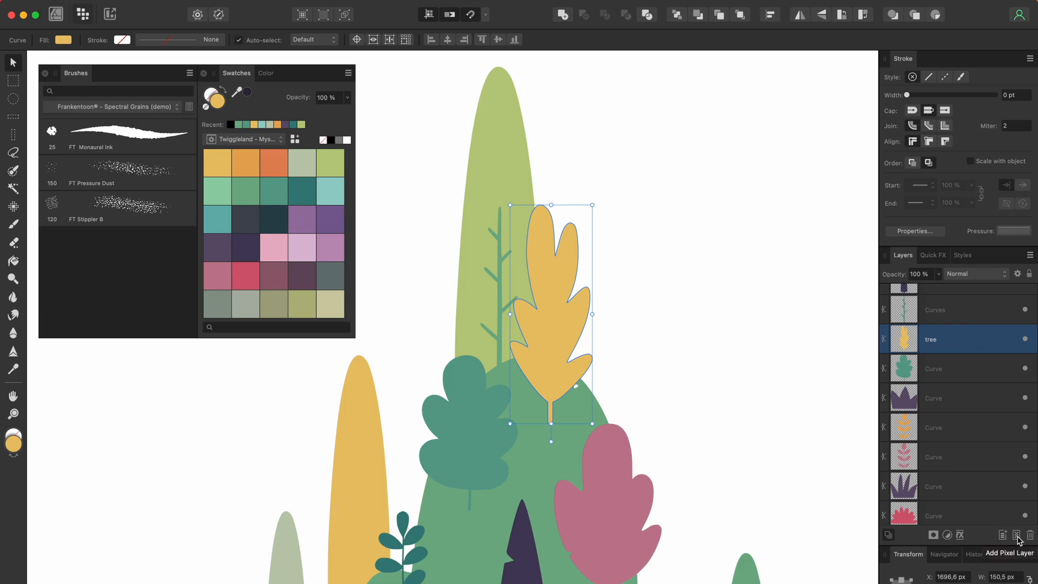
Step: Add a pixel layer and rename it 'tree texture'
click(1012, 536)
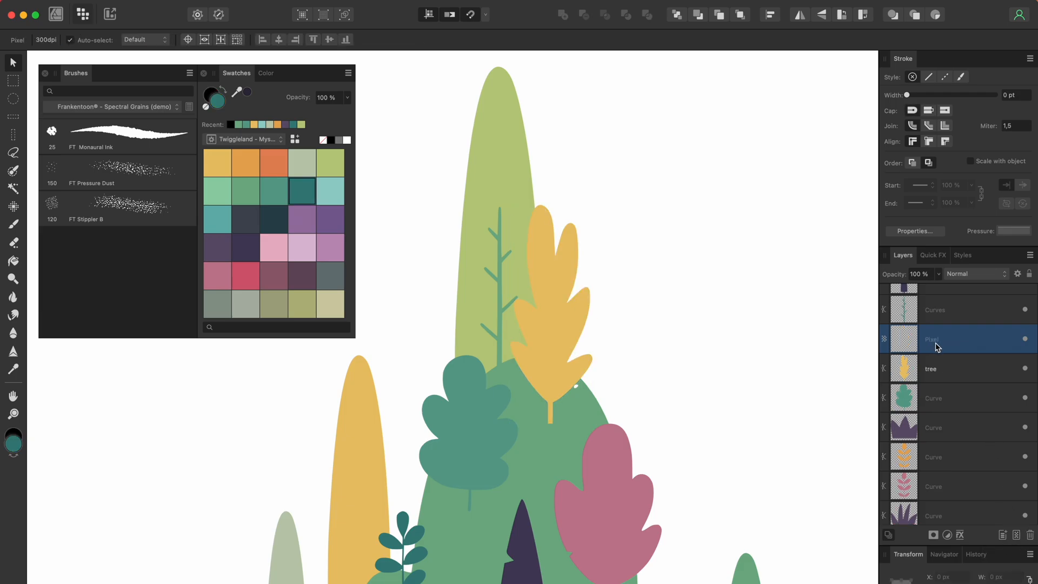
double_click(932, 339)
text(tree texture)
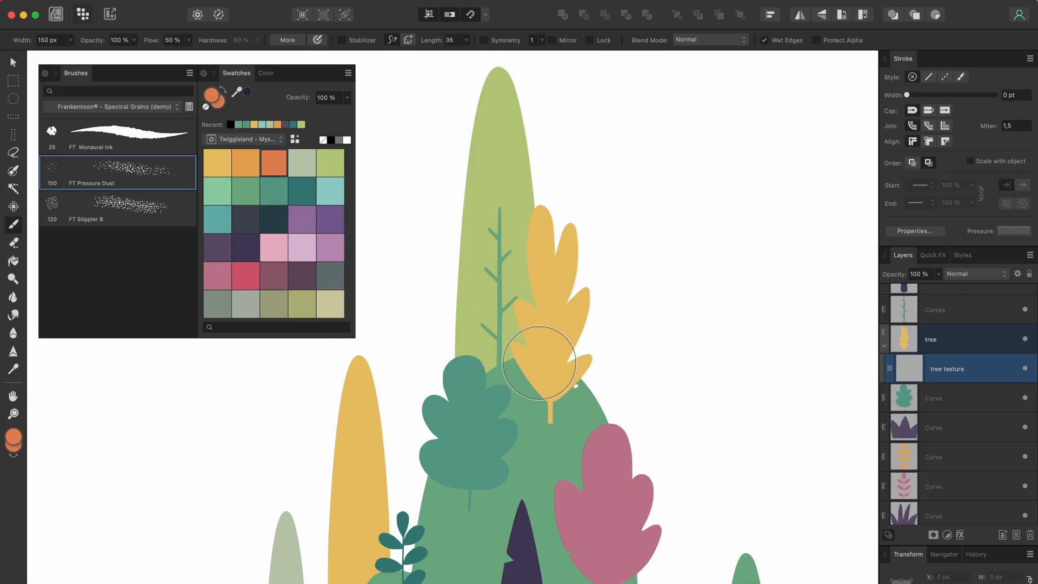
Step: Brush orange Pressure Dust over the whole yellow tree, building denser shading at its base
drag(538, 363, 555, 298)
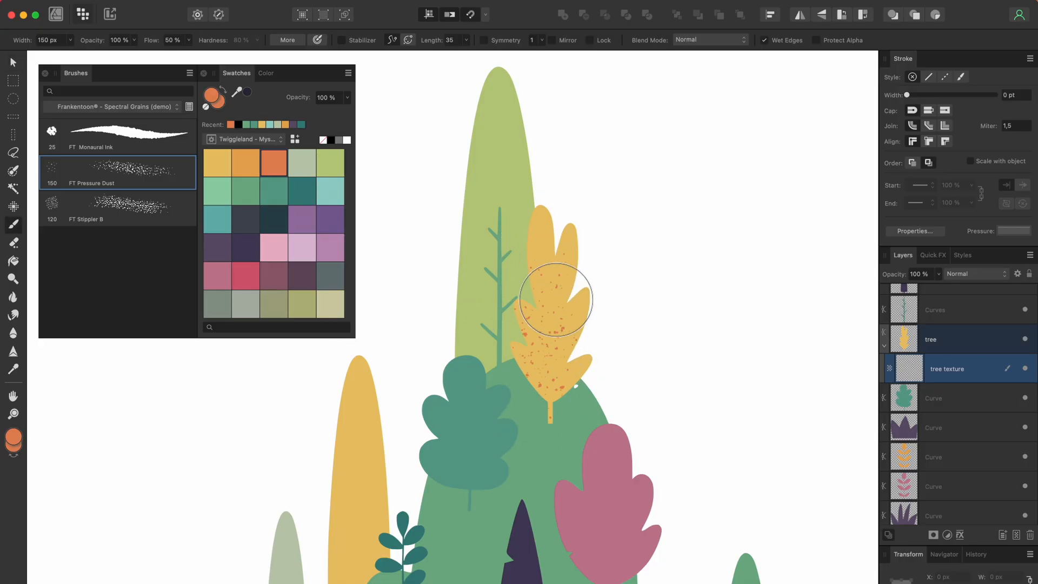
drag(555, 297, 587, 274)
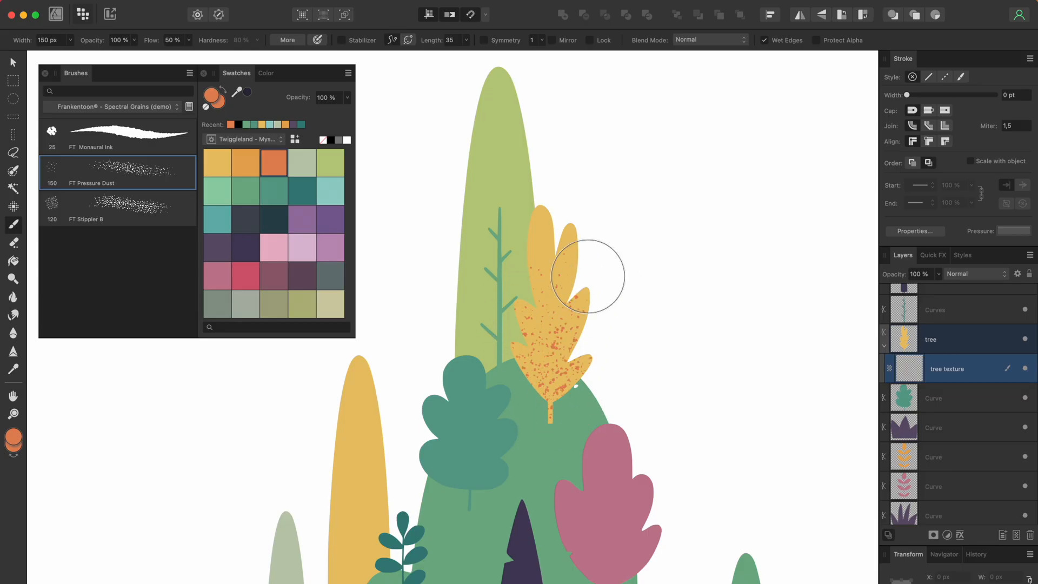
drag(583, 278, 560, 398)
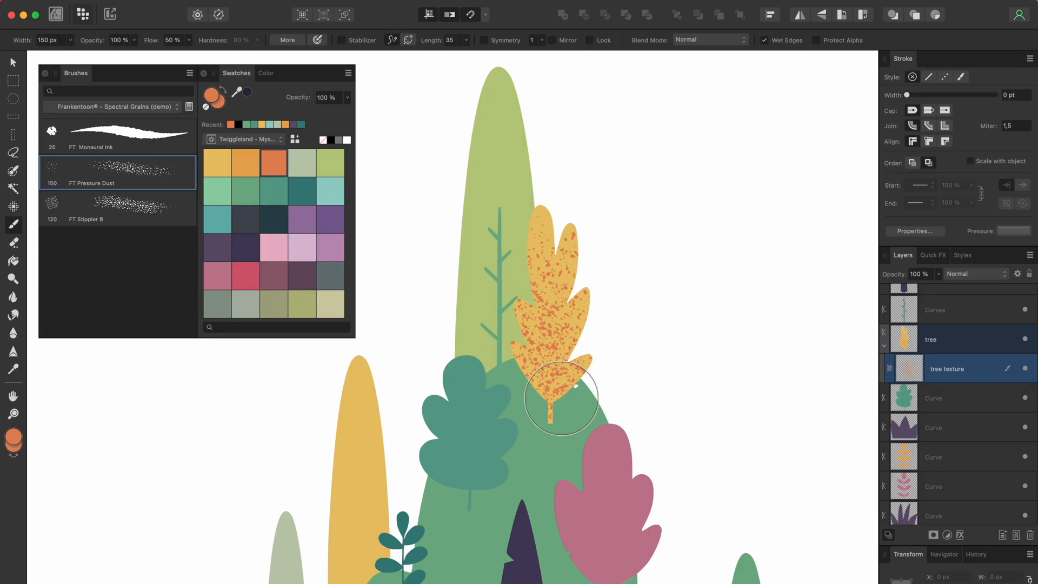
drag(561, 398, 558, 396)
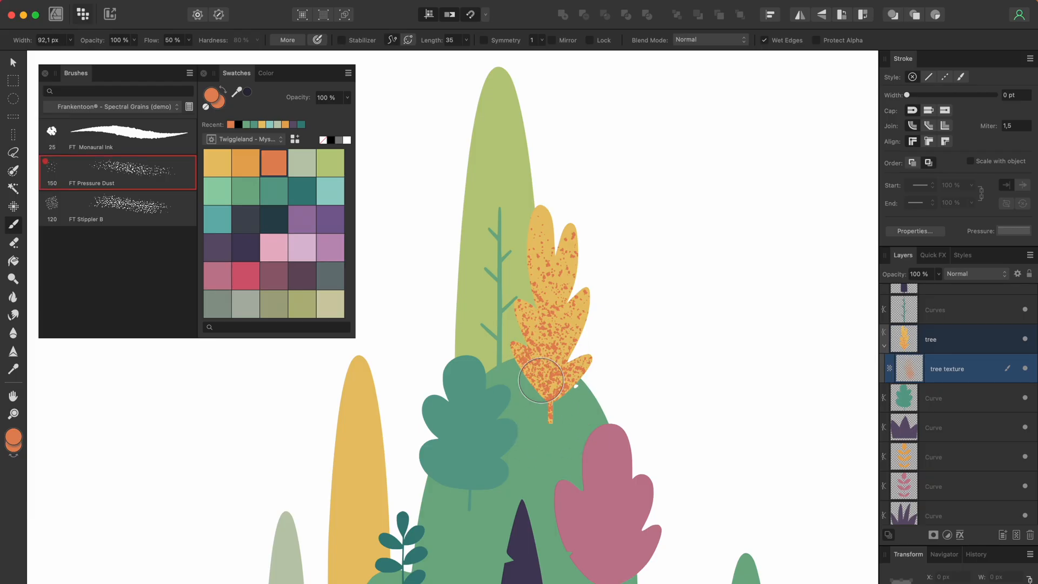
drag(539, 380, 530, 370)
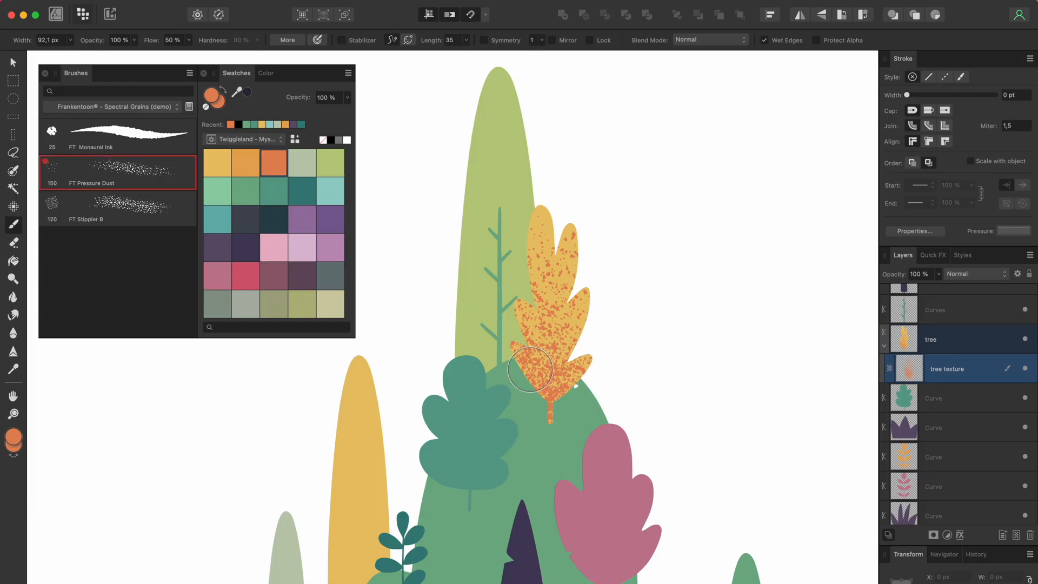
drag(530, 369, 576, 383)
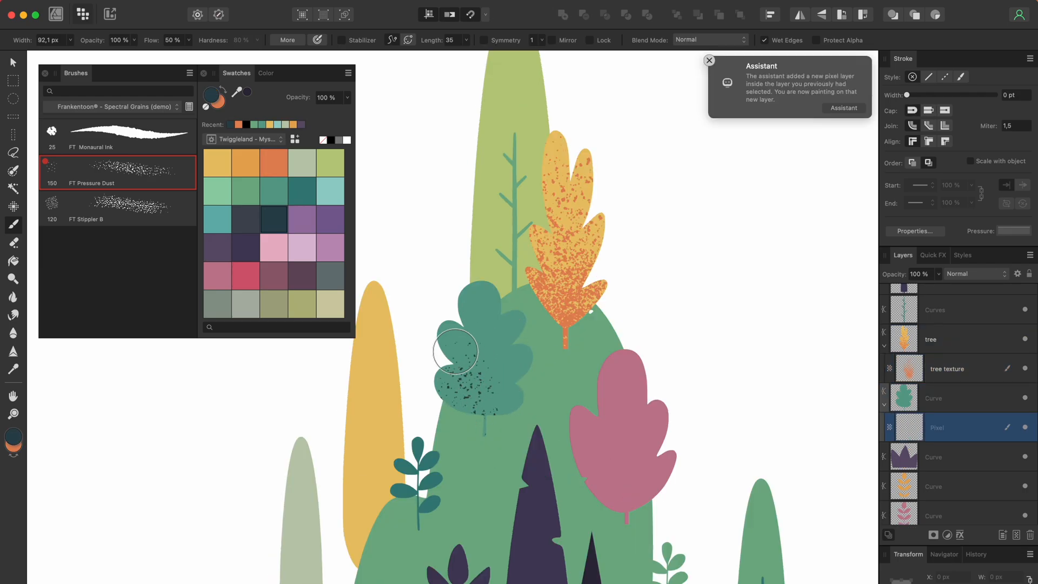
Step: Brush dark Pressure Dust grain over the lower half of the teal leaf tree
drag(455, 351, 448, 397)
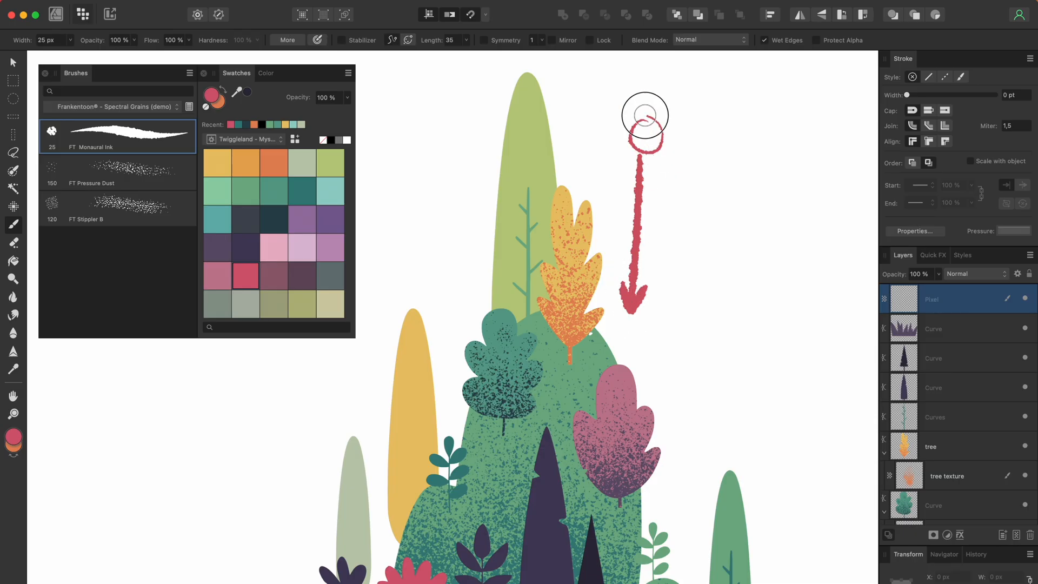
Step: Ink short red rays around the doodled circle and a red line beneath the arrow
drag(642, 116, 656, 142)
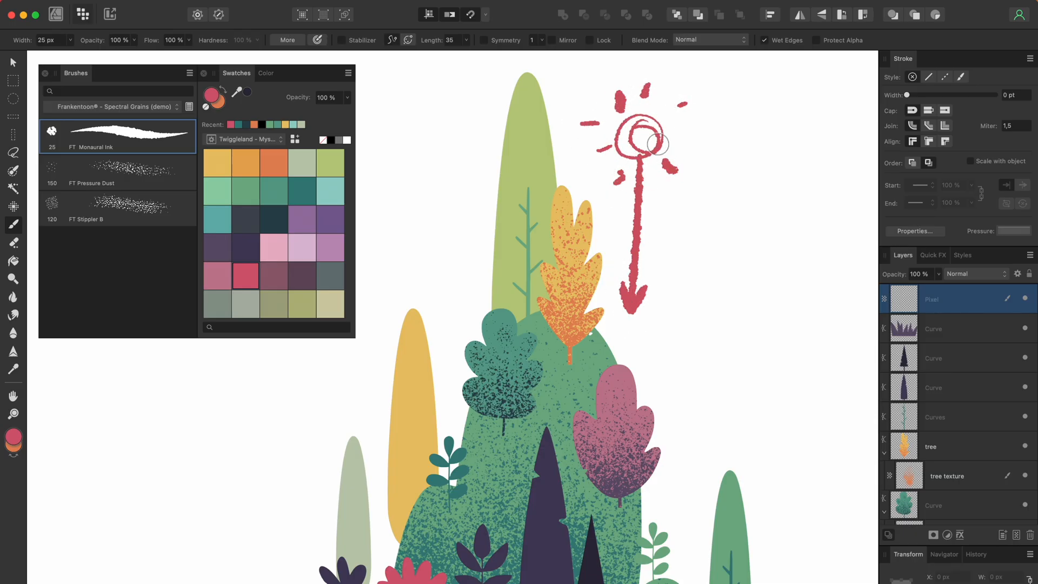
drag(616, 343, 685, 344)
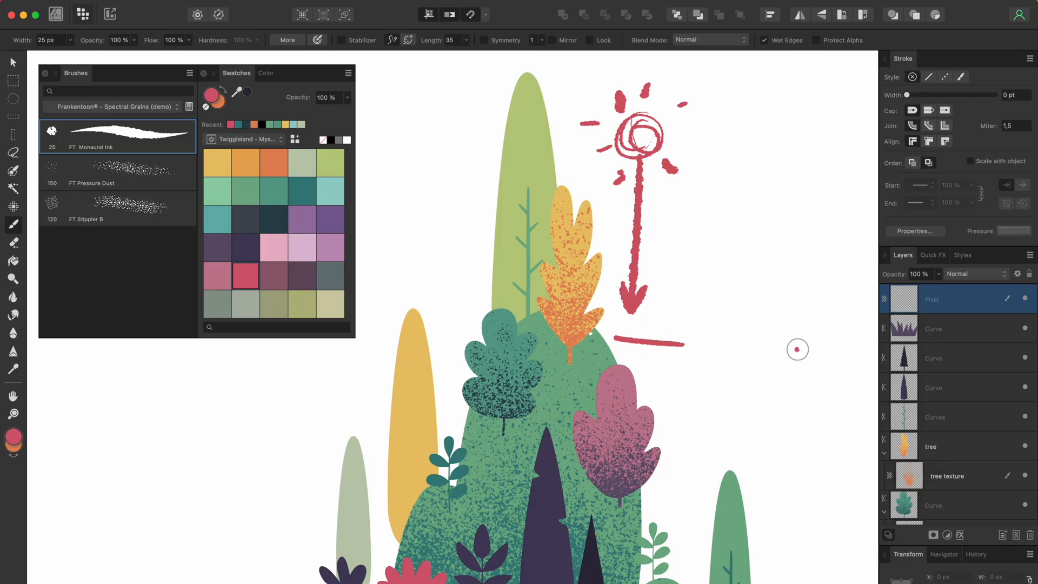
scroll(down, 3)
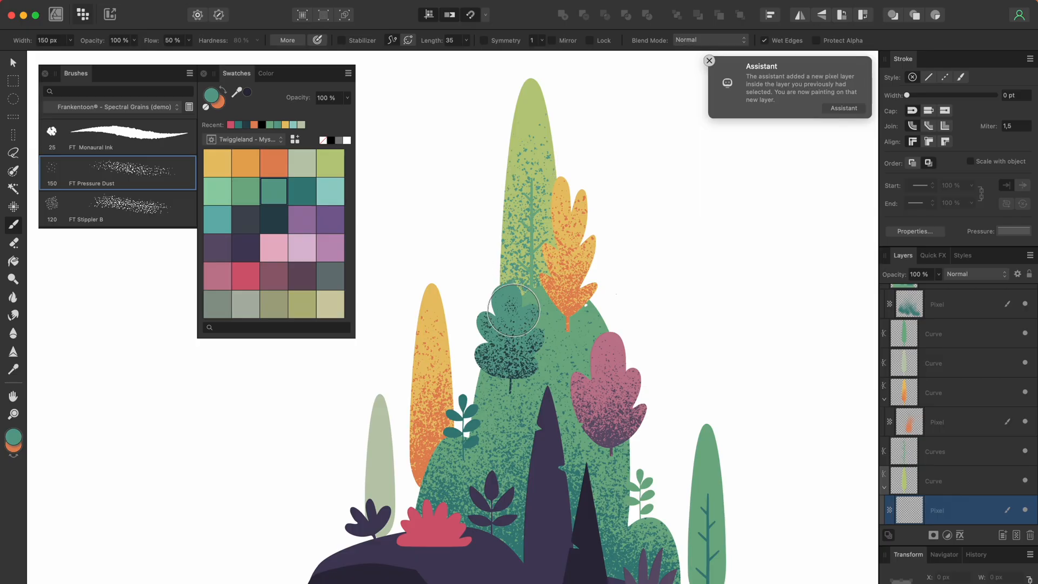
Step: Dust lime Pressure Dust grain over the hill near the orange tree
click(709, 61)
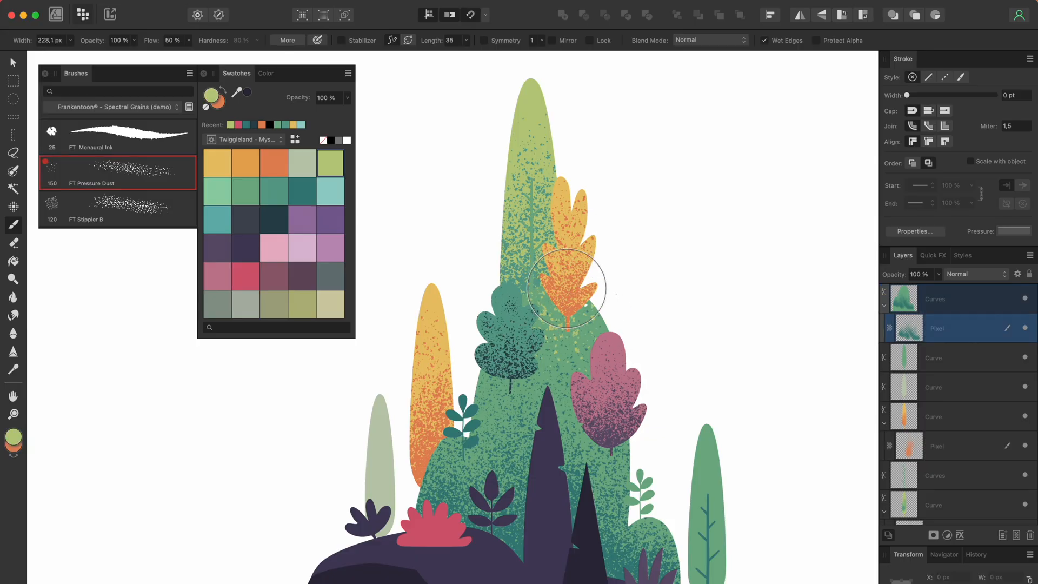
drag(567, 289, 589, 301)
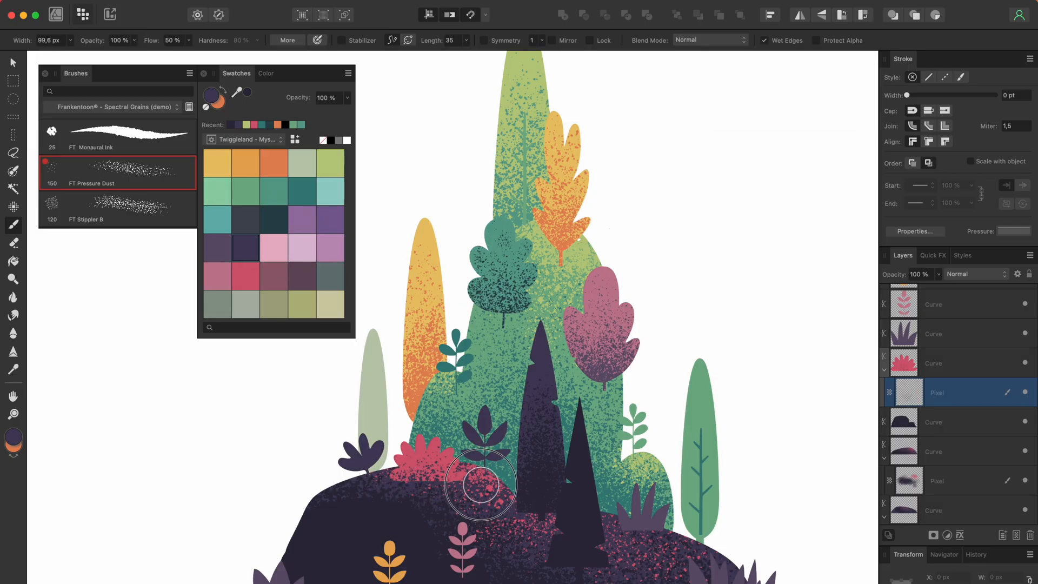
Step: Paint pink grain over the dark purple foreground hill and the red bush
drag(480, 480, 417, 451)
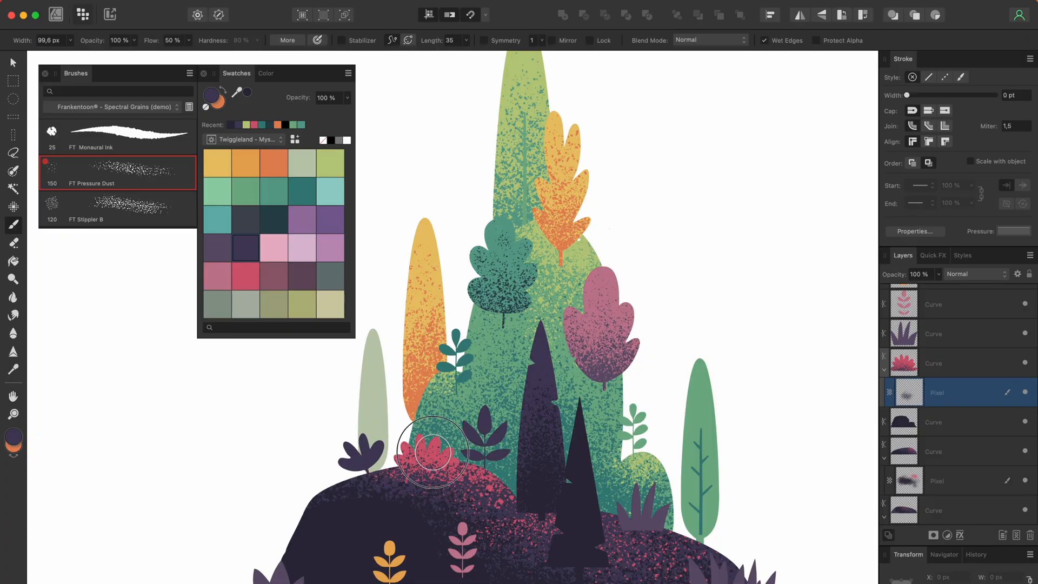
drag(431, 454, 445, 457)
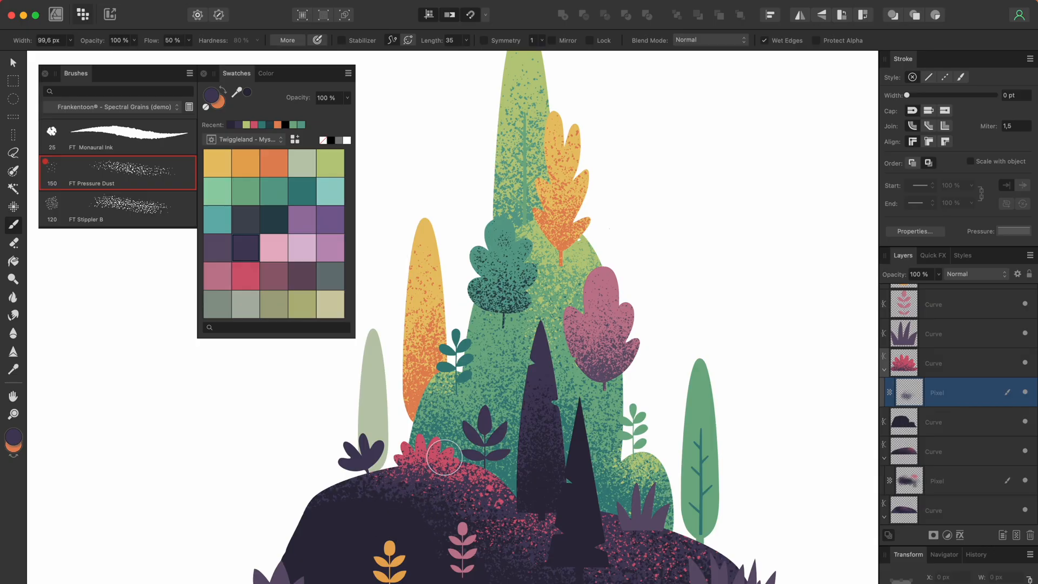
mouse_move(457, 451)
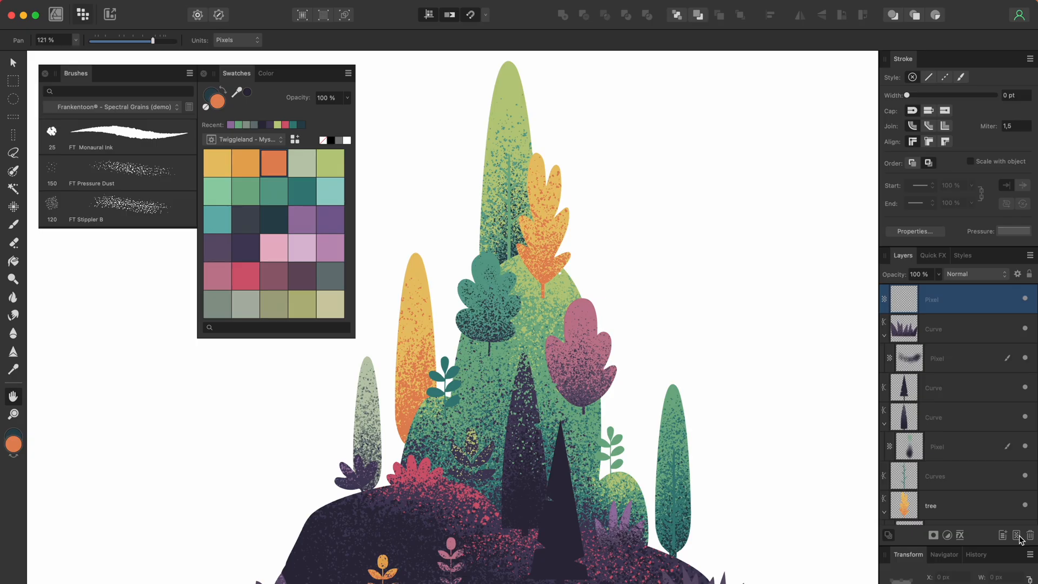
mouse_move(331, 162)
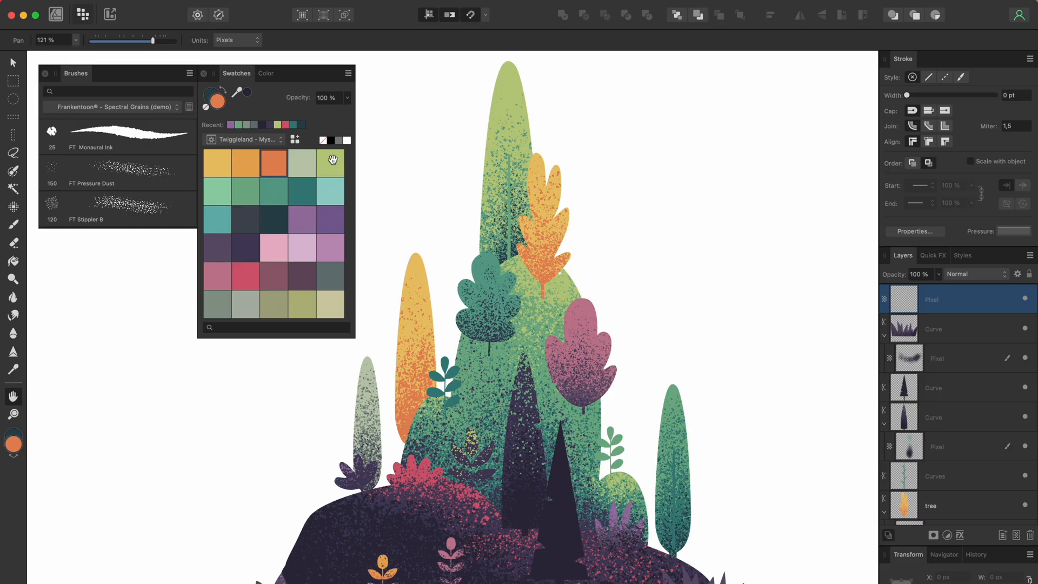
mouse_move(145, 142)
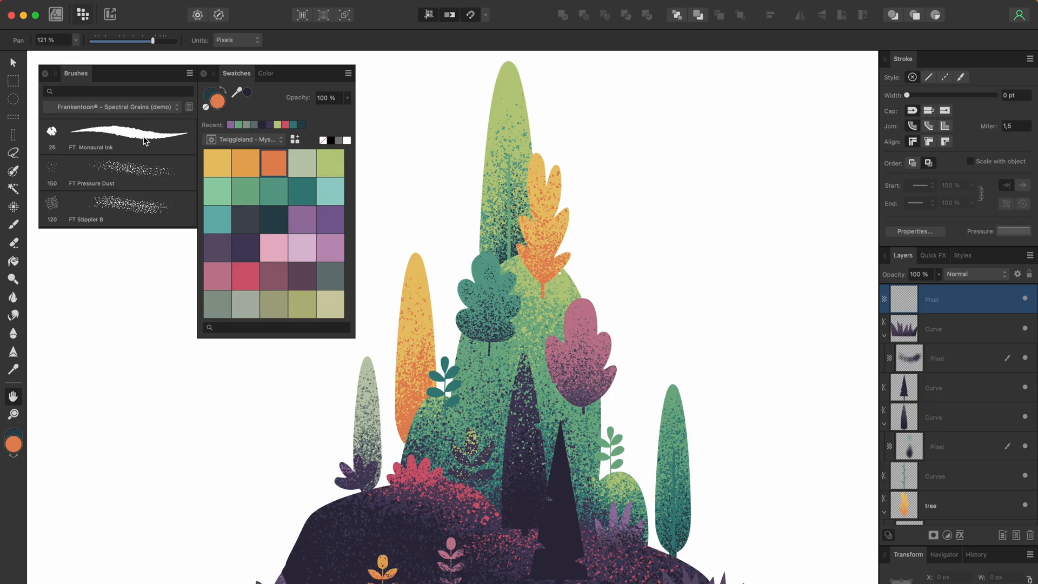
Step: Choose the FT Monaural Ink brush in lime green and place an ink dot on the hill
click(118, 137)
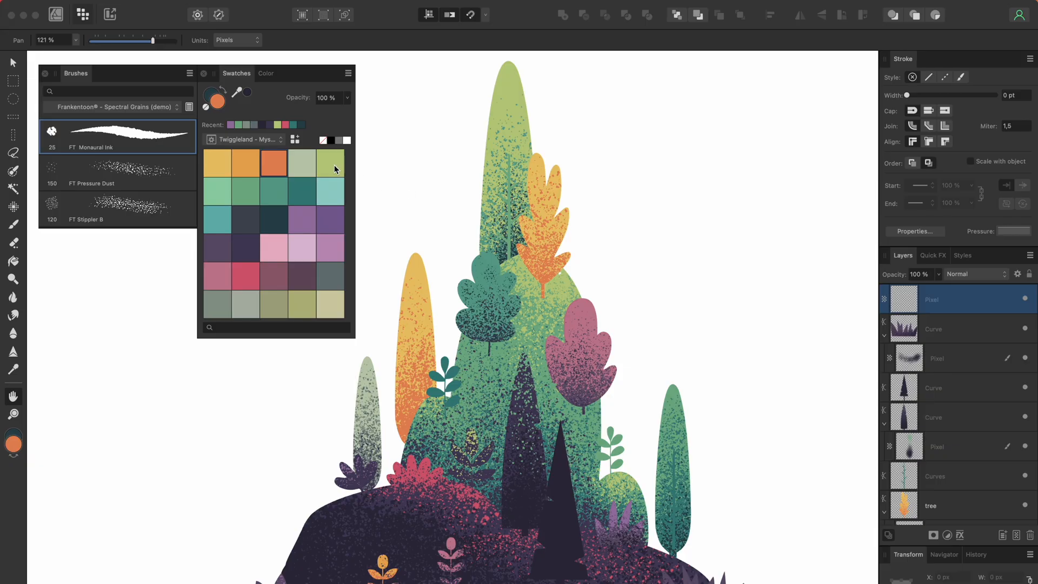
click(330, 163)
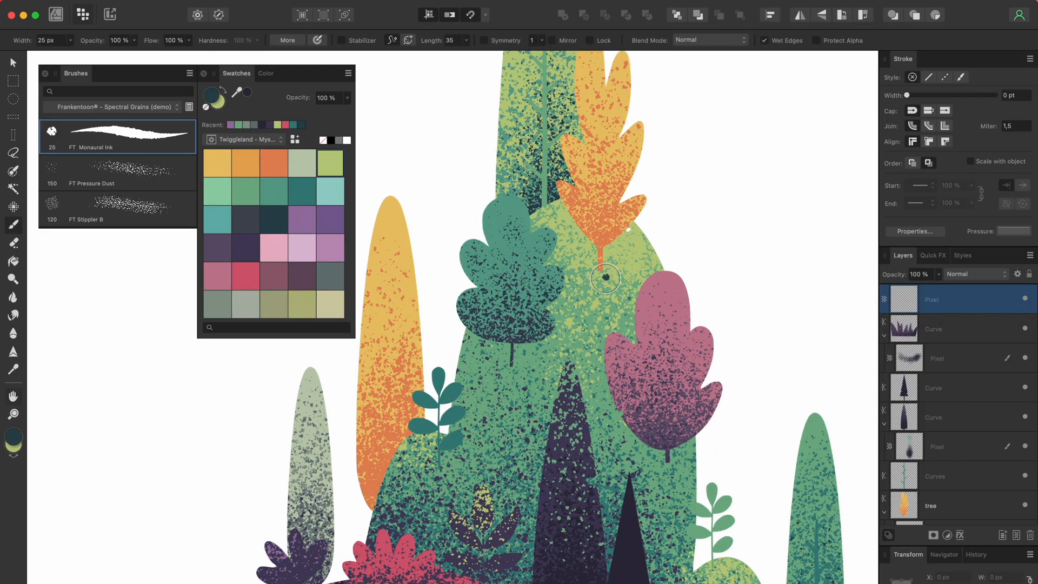
click(329, 163)
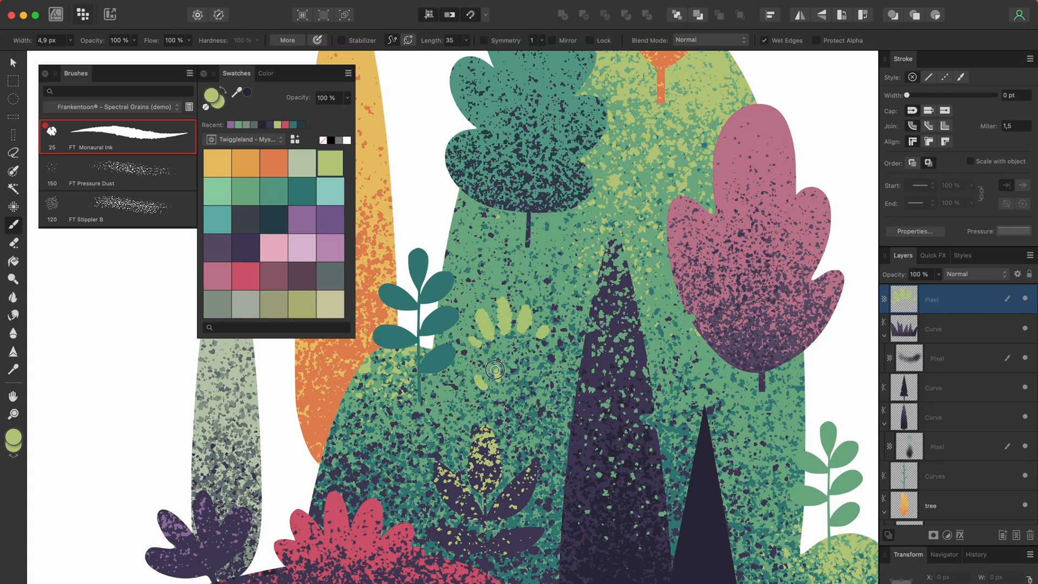
Step: Draw a lime ink leaf sprig across the green hill
drag(494, 369, 552, 398)
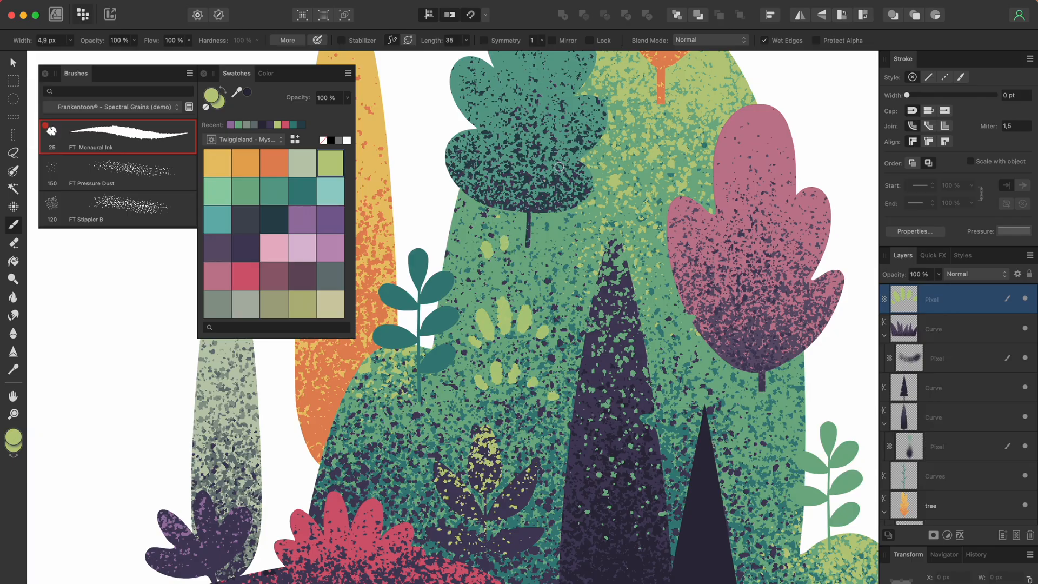
scroll(down, 3)
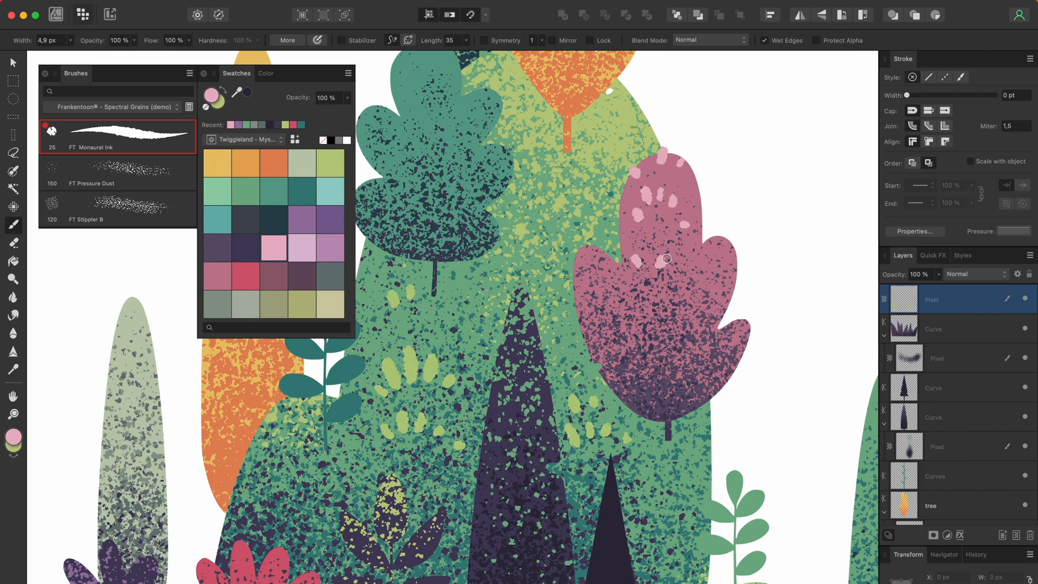
mouse_move(216, 177)
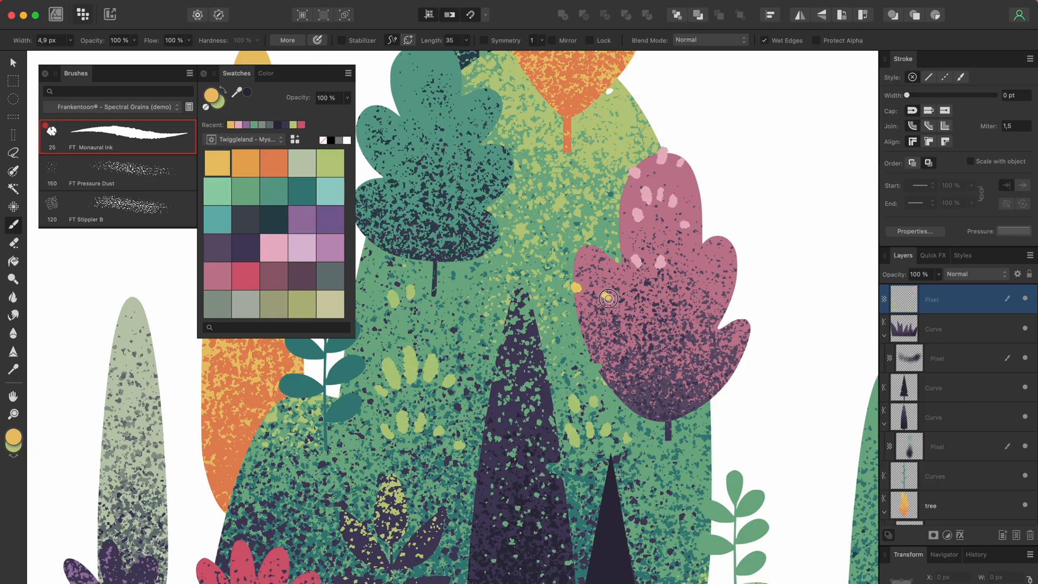
Step: Add yellow ink dots to the pink tree and switch to a pale yellow ink
drag(608, 298, 652, 298)
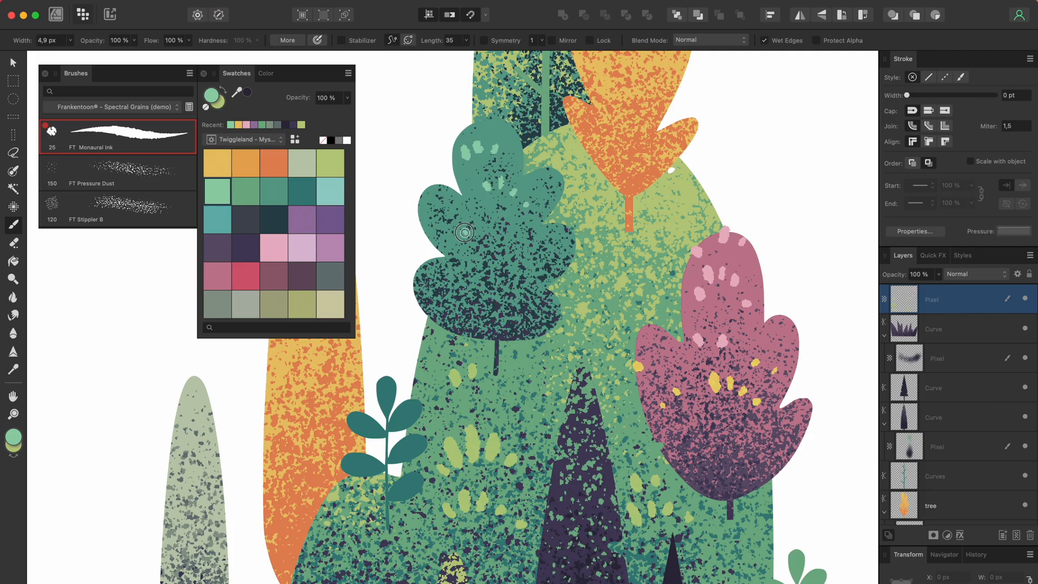
mouse_move(499, 130)
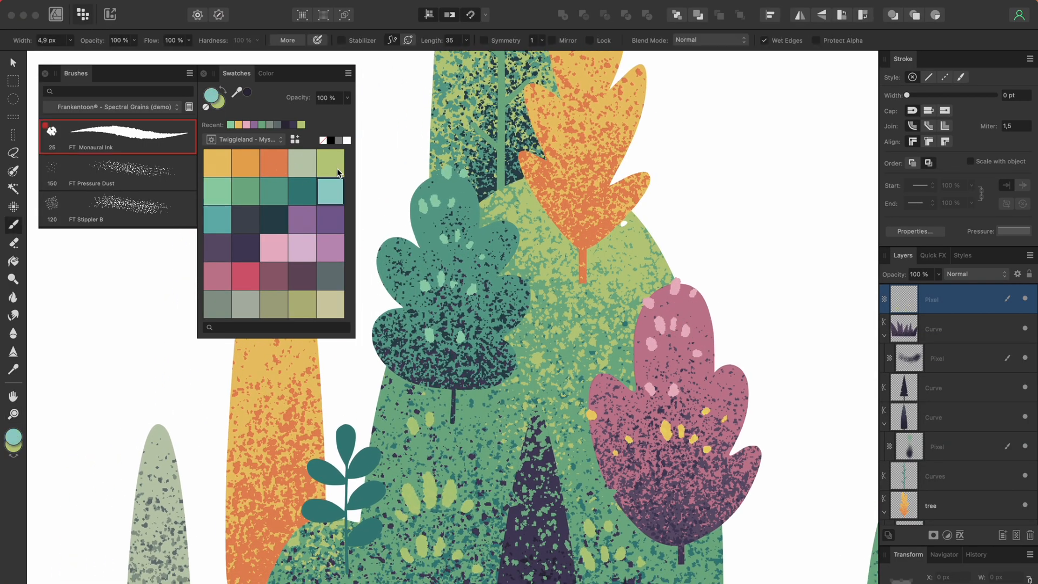
mouse_move(261, 112)
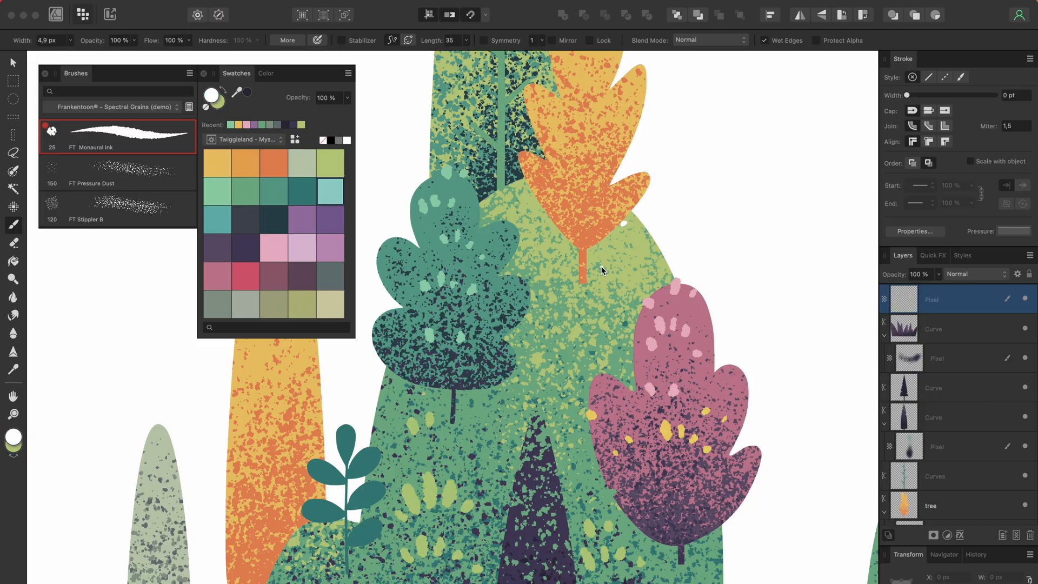
mouse_move(225, 150)
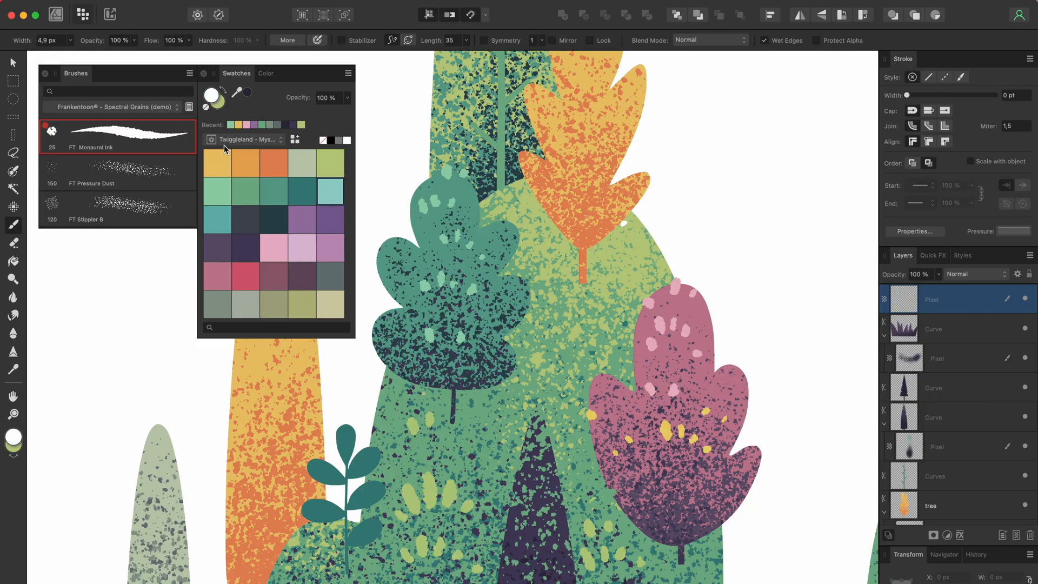
click(266, 73)
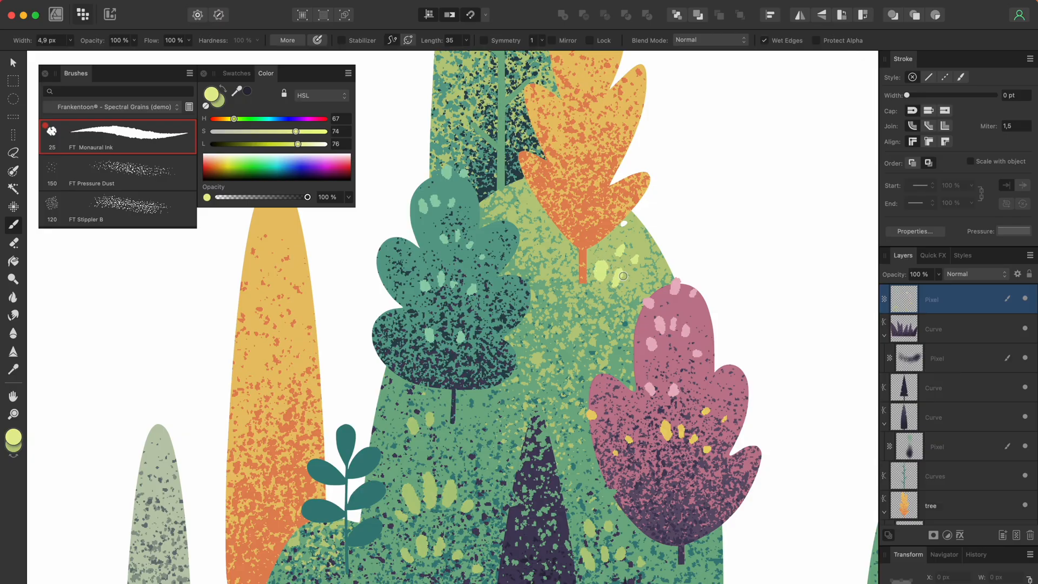
mouse_move(539, 291)
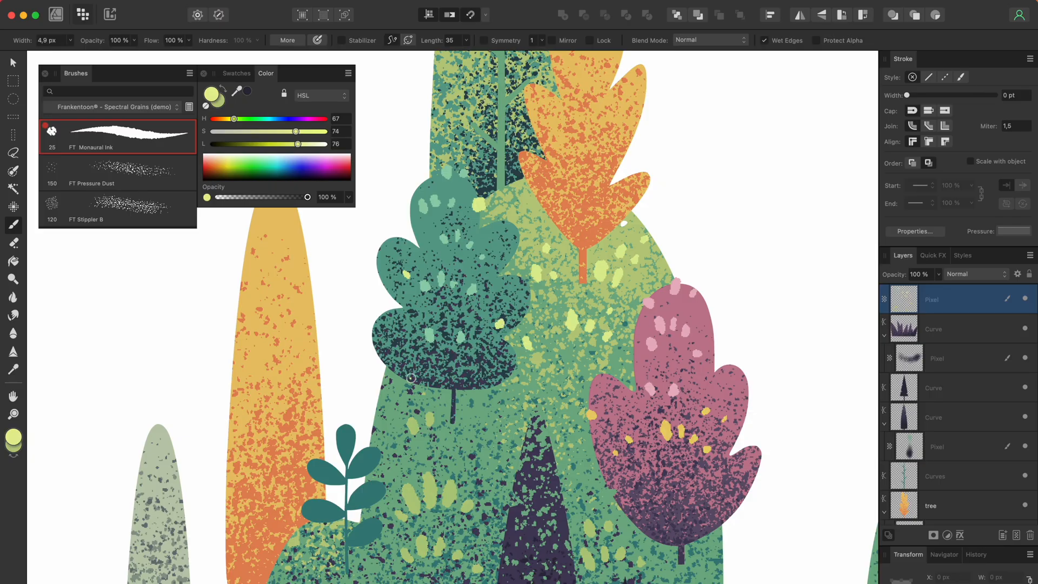
mouse_move(374, 332)
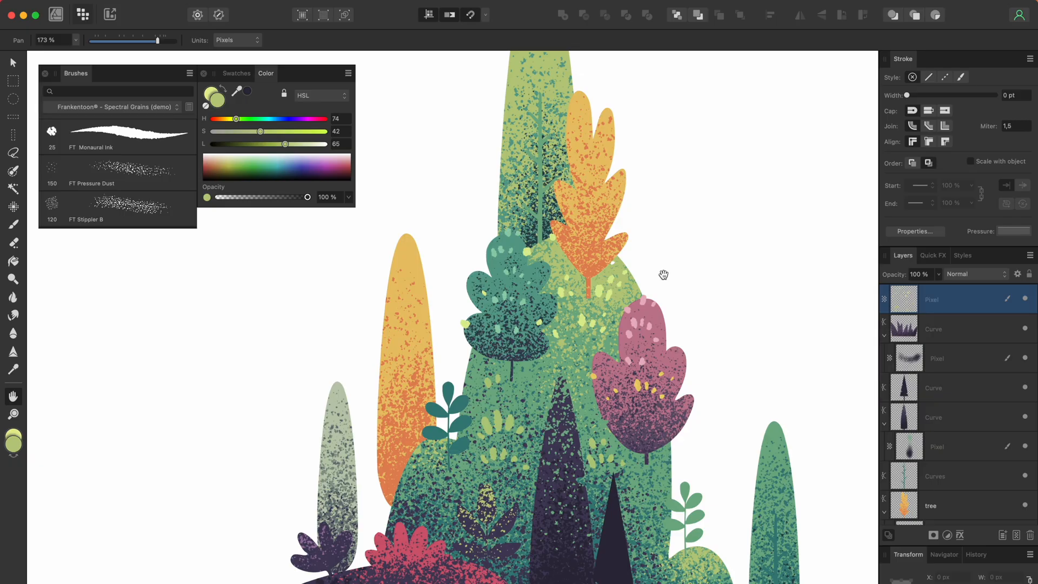
mouse_move(791, 314)
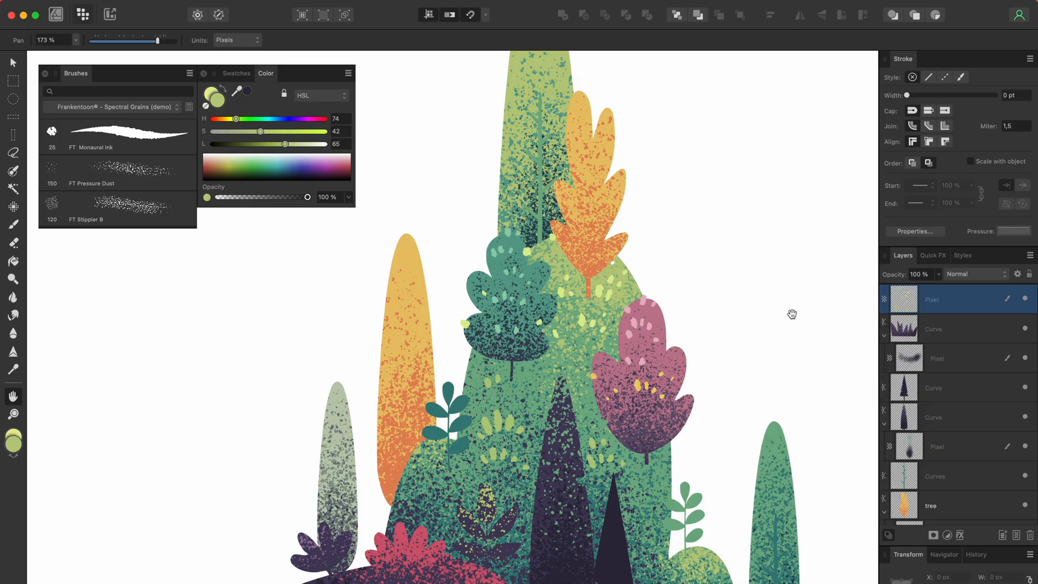